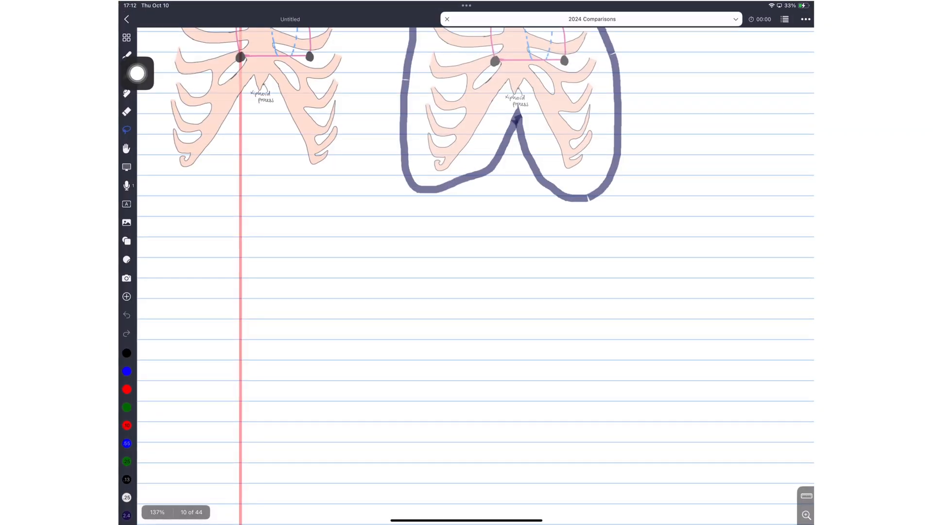
Step: Put Goodnotes in Split View beside Noteful, showing the 2024 Comparisons notebook
{"action": "left_click", "coordinate": [466, 5]}
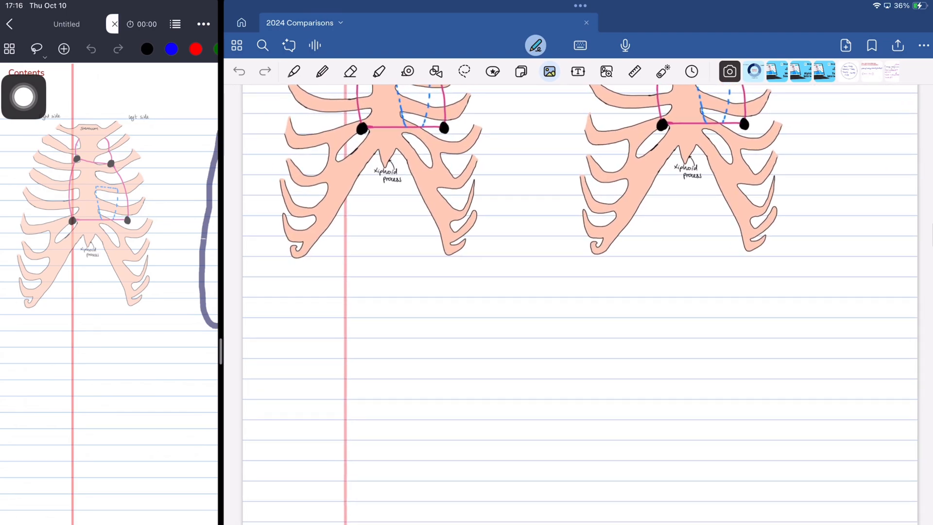
Step: Handwrite 'we must choose': one-time purchase without OCR, or subscription with OCR?
{"action": "scroll", "scroll_direction": "down", "scroll_amount": 3}
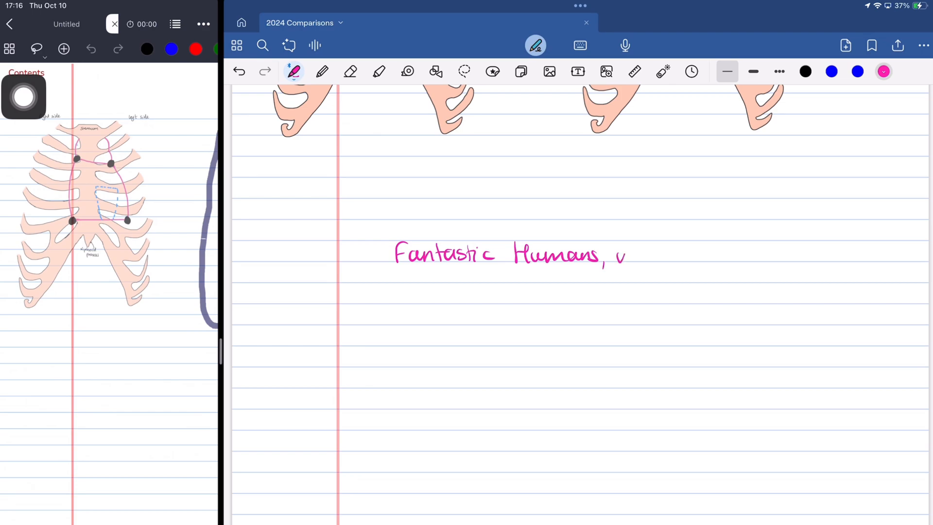
{"action": "type", "text": "we must chos"}
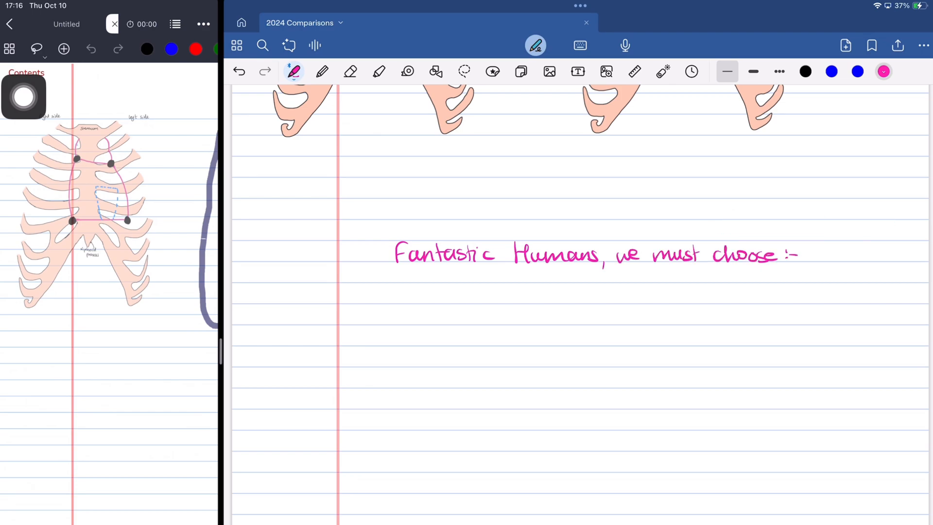
{"action": "type", "text": "1. One-time purchase without OCR"}
{"action": "type", "text": "2."}
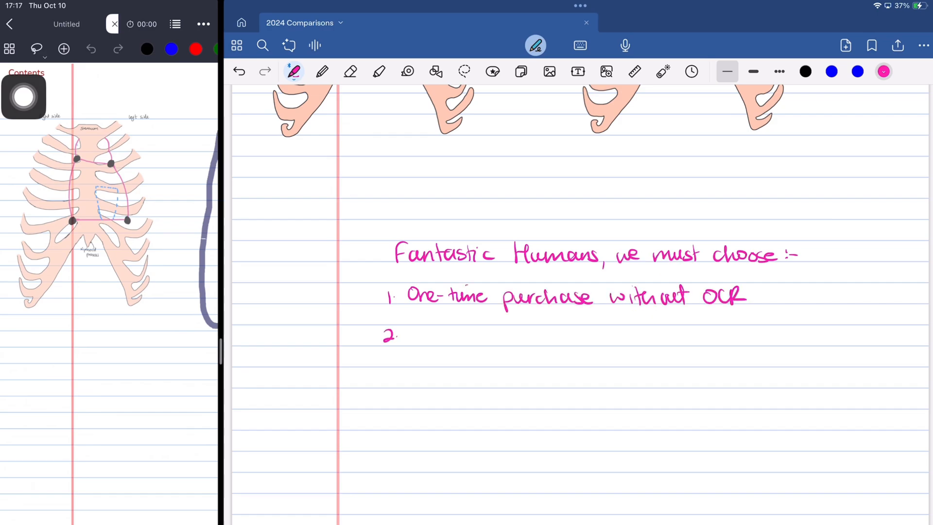
{"action": "type", "text": "Subscription"}
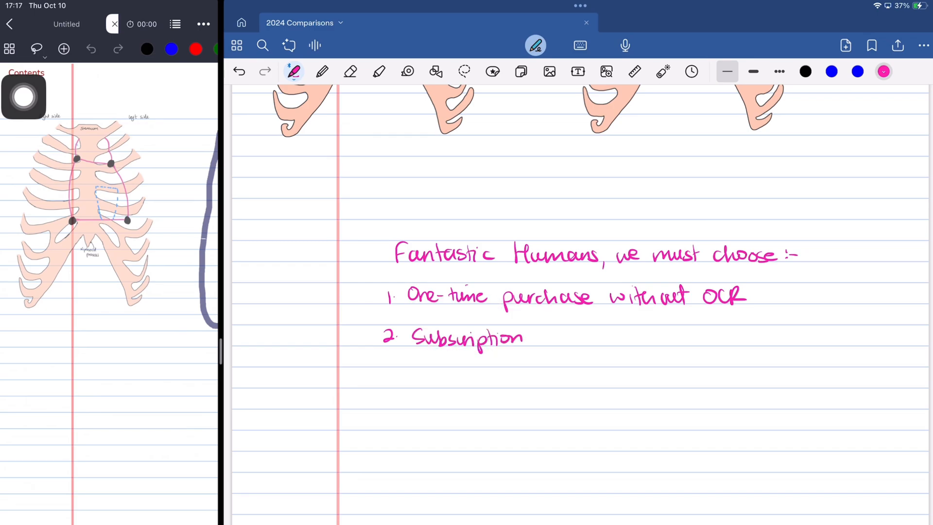
{"action": "type", "text": "with OCR ?"}
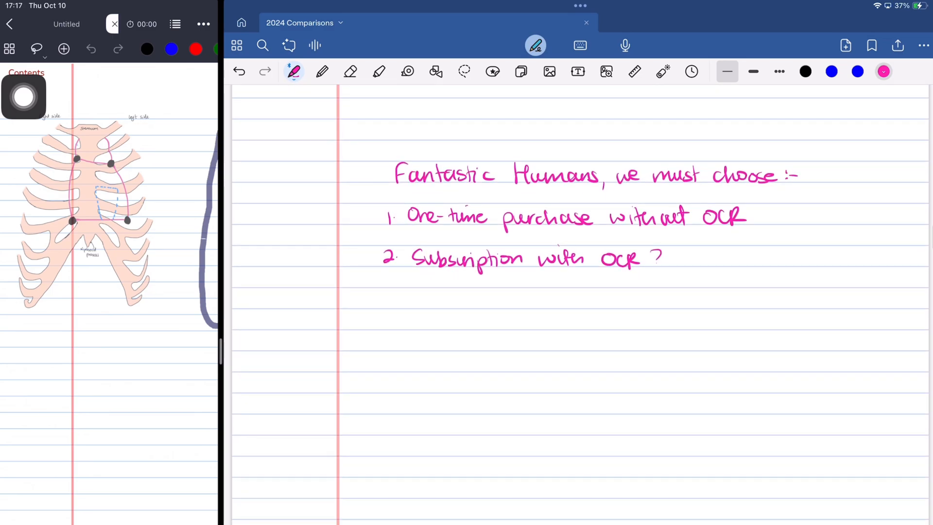
{"action": "left_click", "coordinate": [465, 72]}
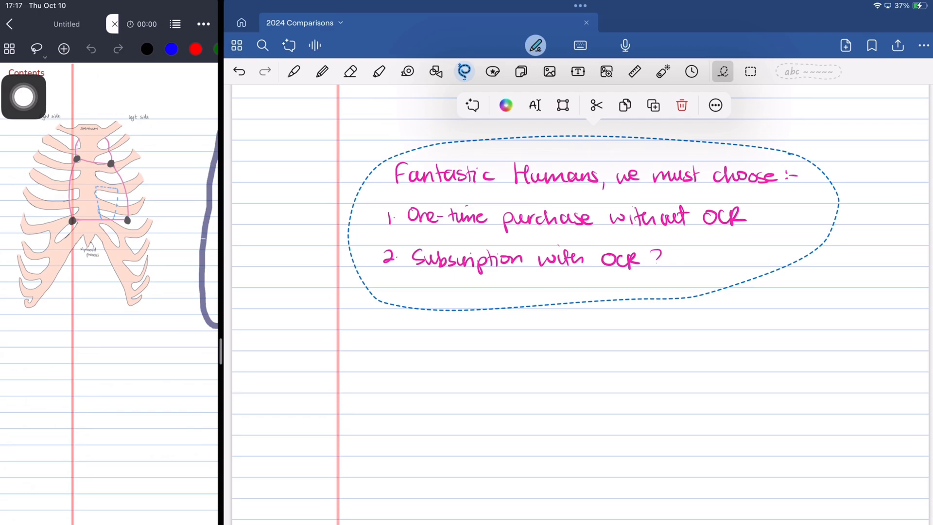
Step: Convert the lassoed purchase-options handwriting into typed text
{"action": "left_click", "coordinate": [533, 105]}
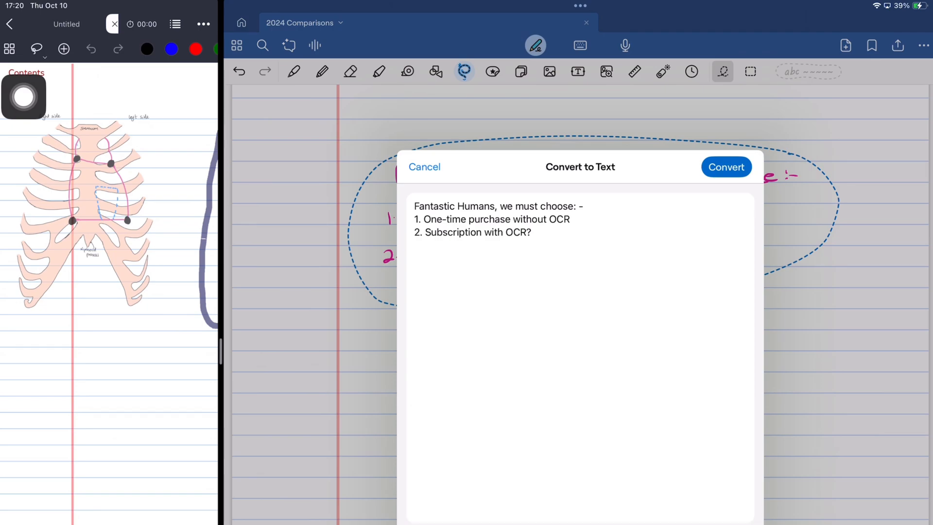
{"action": "left_click", "coordinate": [726, 167]}
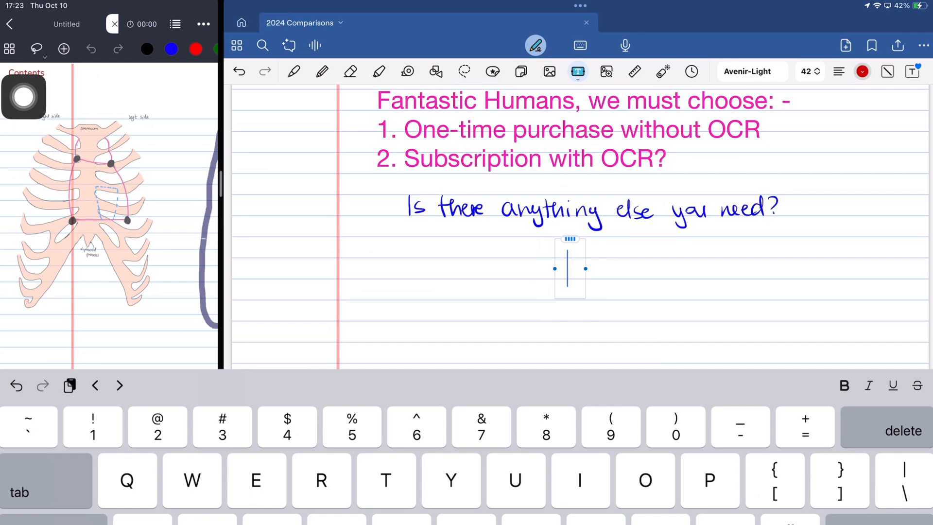
Step: Type the red reply 'I mean, typing directly seems' faster, with fewer steps
{"action": "type", "text": "I mean, typing di"}
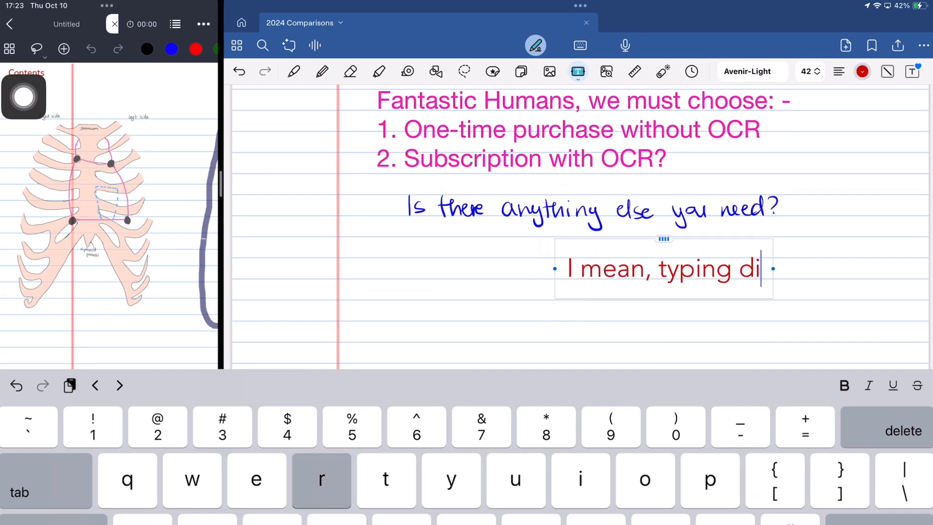
{"action": "type", "text": "rectly seems"}
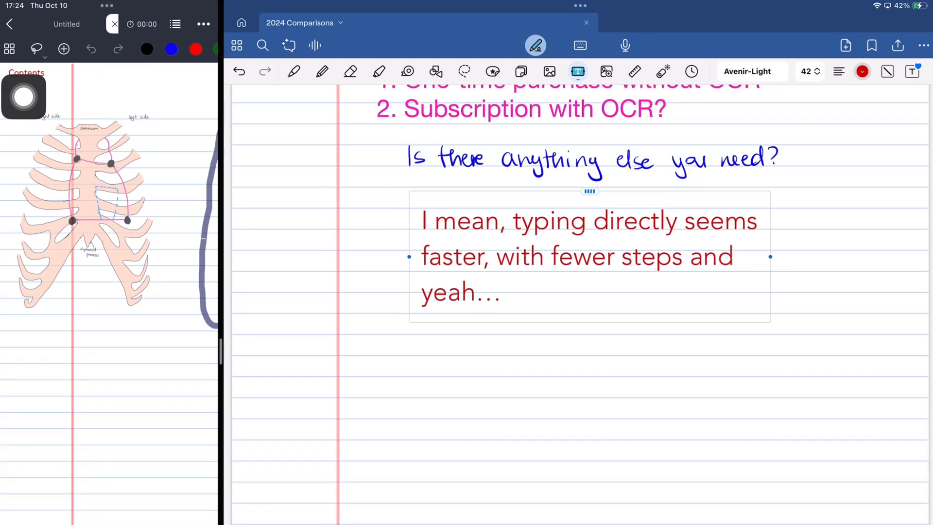
{"action": "left_click", "coordinate": [293, 71]}
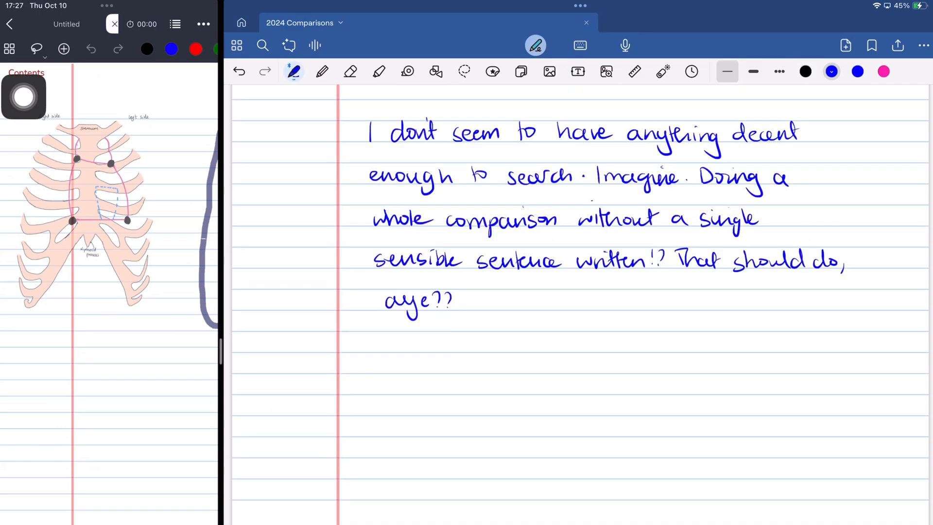
Step: Search for 'with', jump to the Page 10 match, then search 'you'
{"action": "left_click", "coordinate": [262, 46]}
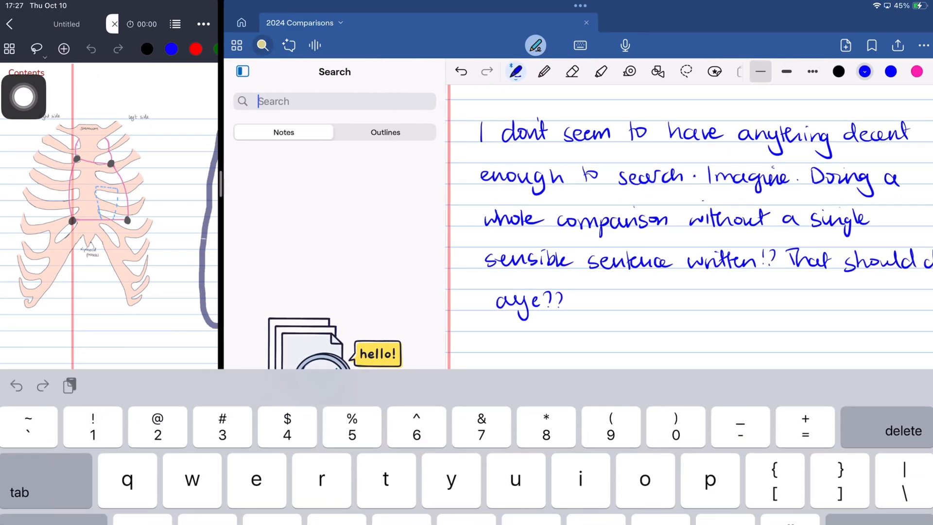
{"action": "type", "text": "with"}
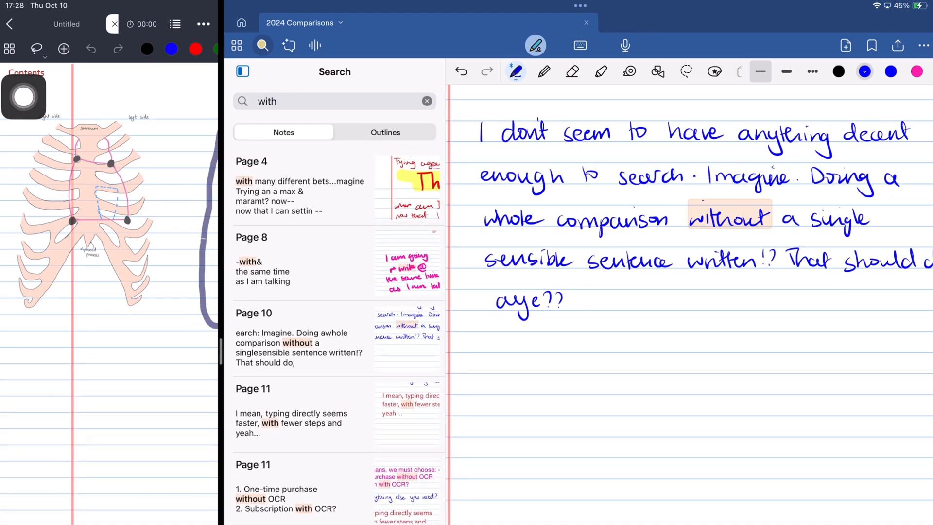
{"action": "left_click", "coordinate": [299, 337]}
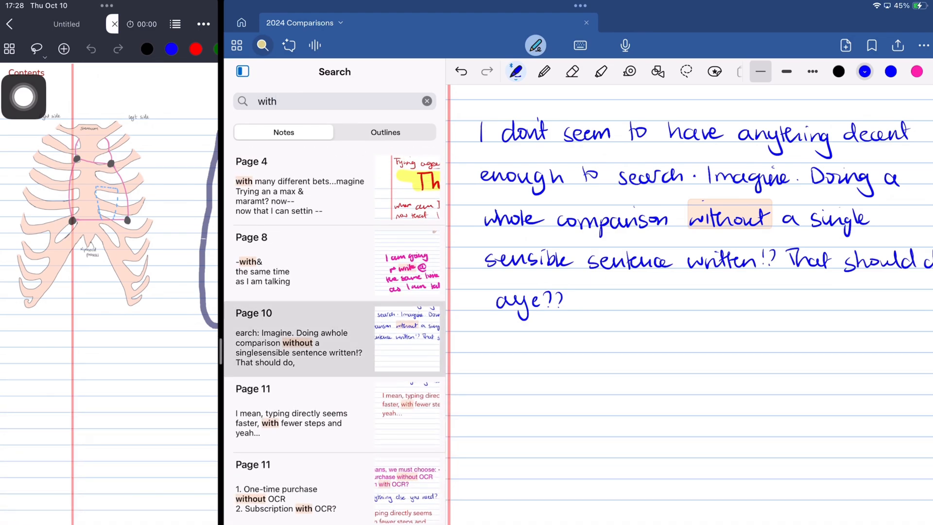
{"action": "left_click", "coordinate": [426, 101]}
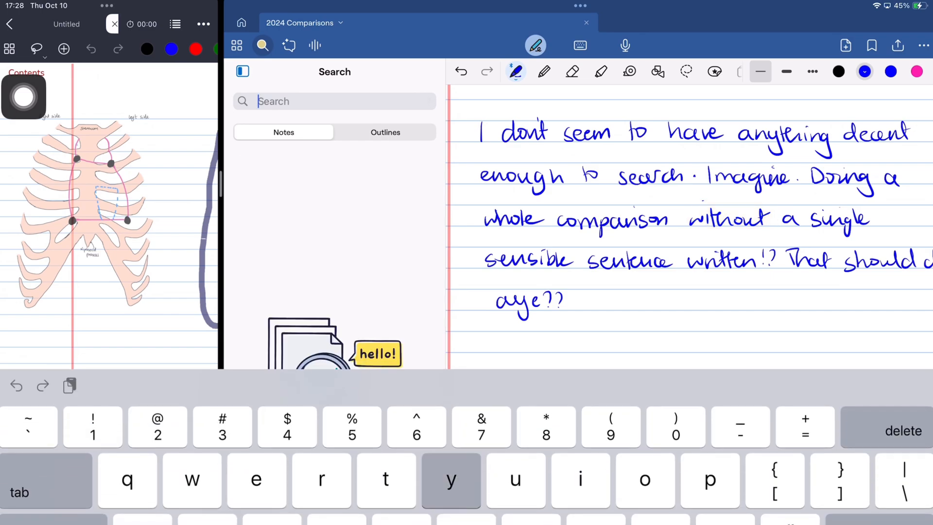
{"action": "type", "text": "you"}
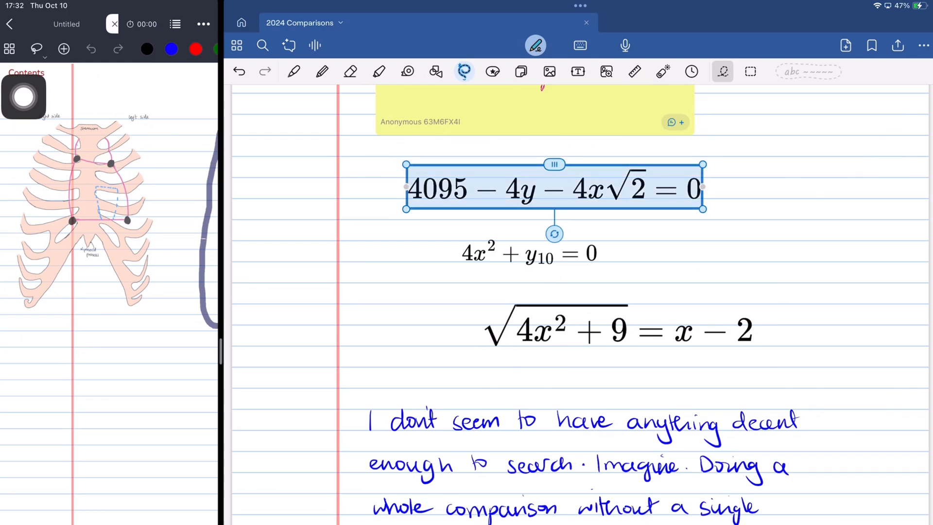
Step: Drag the equation 4095 − 4y − 4x√2 = 0 to a new position
{"action": "left_click_drag", "start_coordinate": [702, 186], "coordinate": [777, 191]}
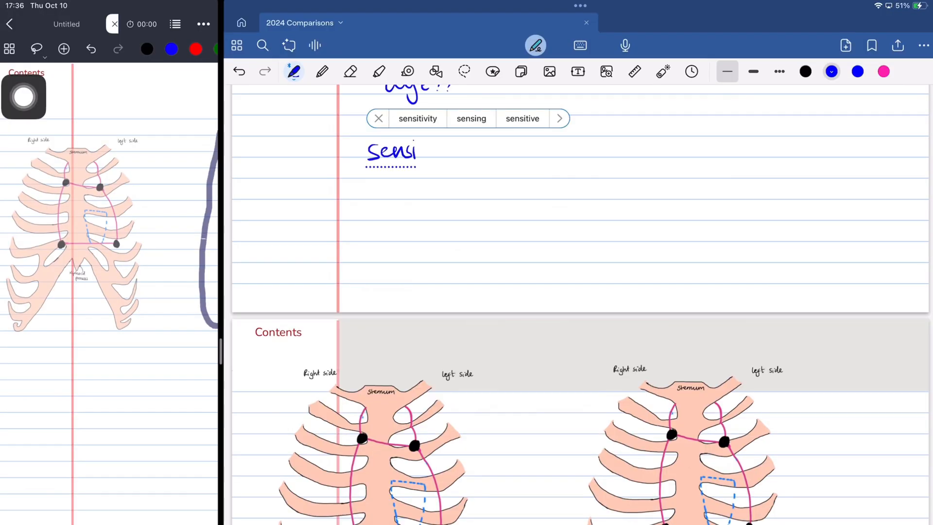
Step: Handwrite 'sensible' and 'sensation' using word-complete suggestions, then keep writing words
{"action": "left_click", "coordinate": [558, 119]}
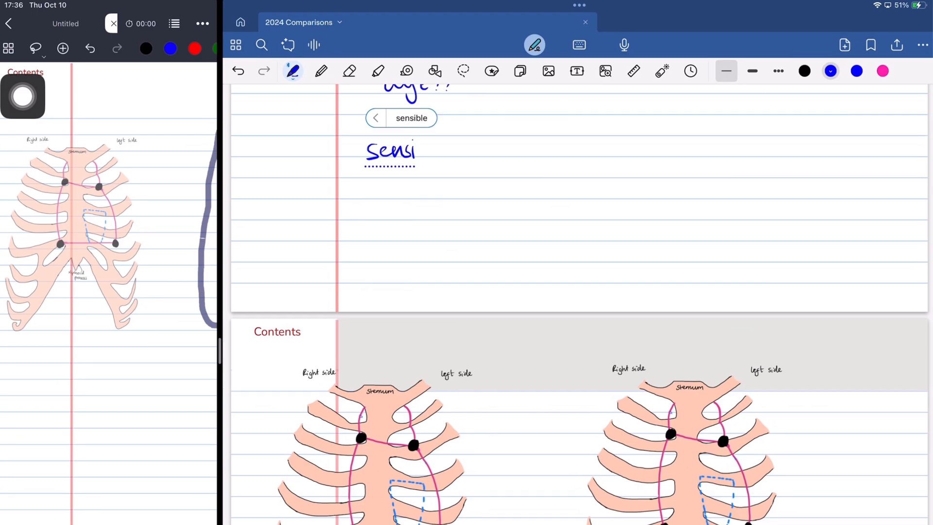
{"action": "left_click", "coordinate": [412, 118]}
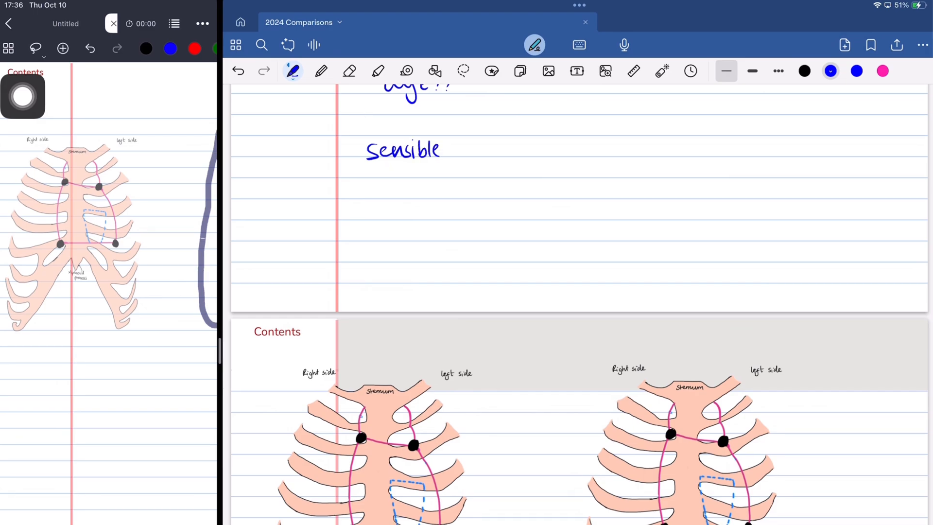
{"action": "type", "text": "se"}
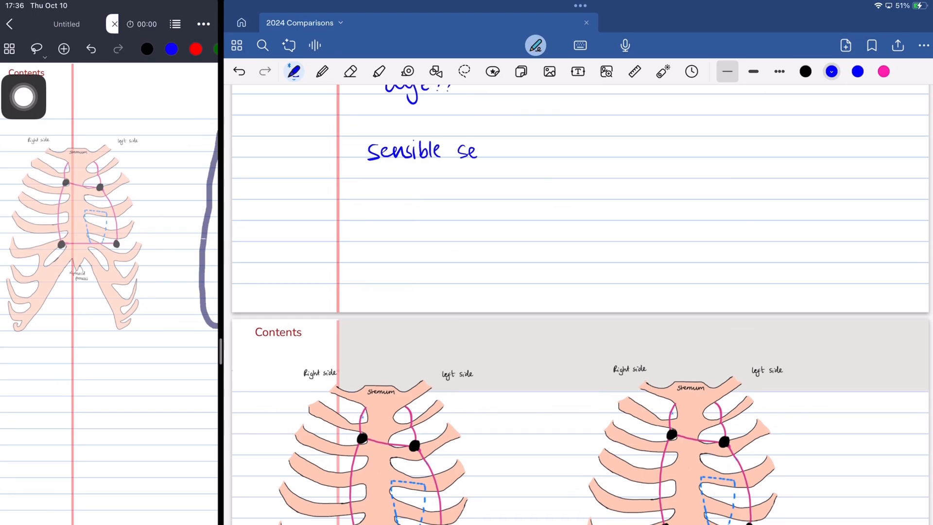
{"action": "type", "text": "sensa"}
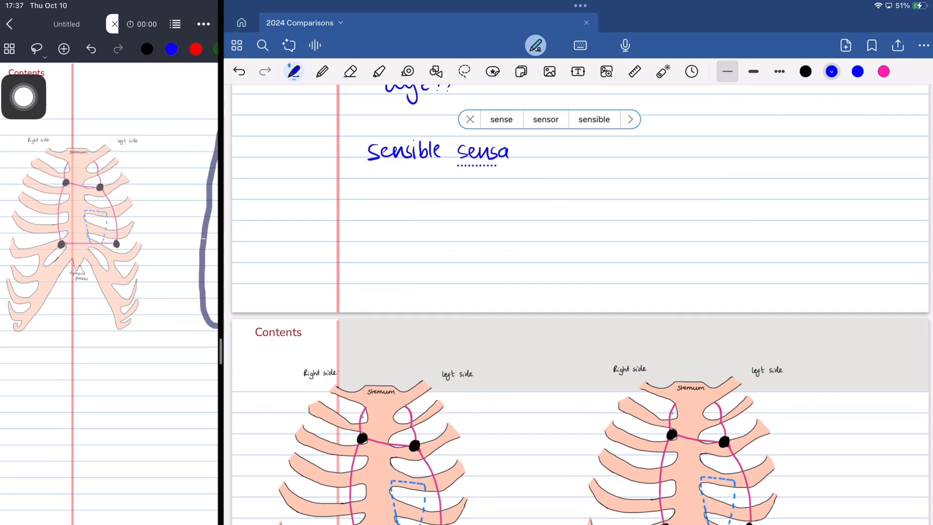
{"action": "left_click", "coordinate": [469, 119]}
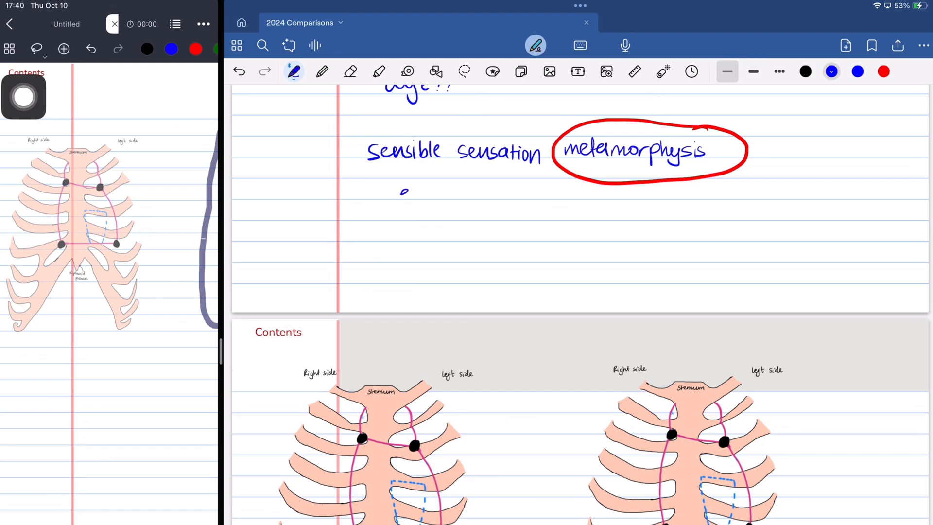
{"action": "type", "text": "evxpo"}
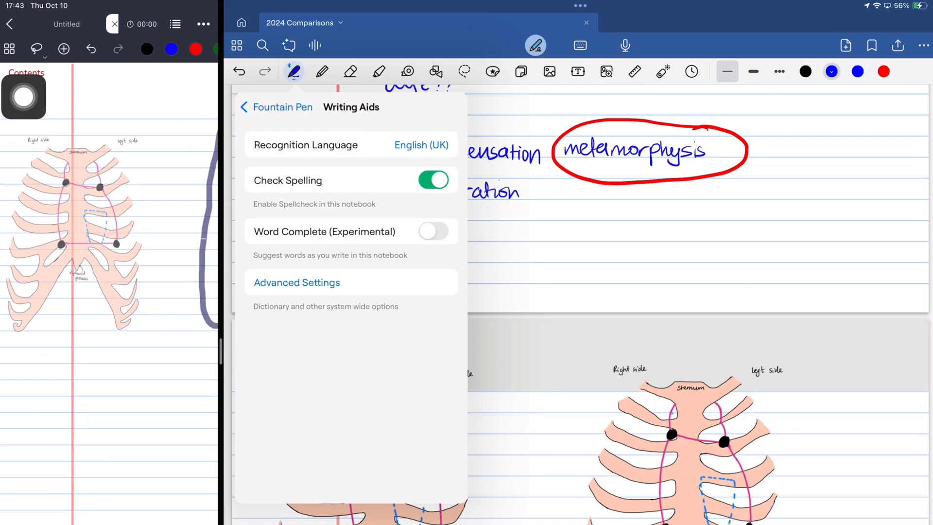
Step: Close Writing Aids with word completion off and launch Ask Goodnotes
{"action": "left_click", "coordinate": [433, 179]}
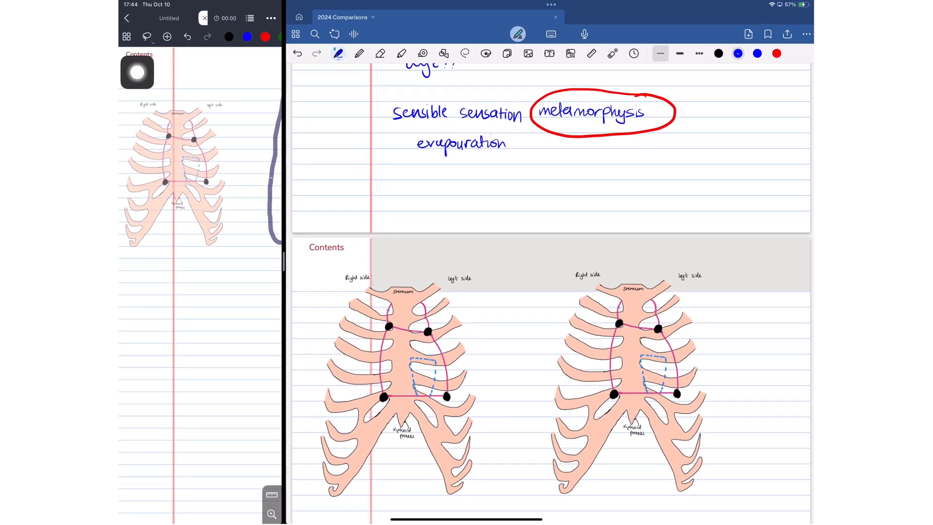
{"action": "left_click", "coordinate": [334, 34]}
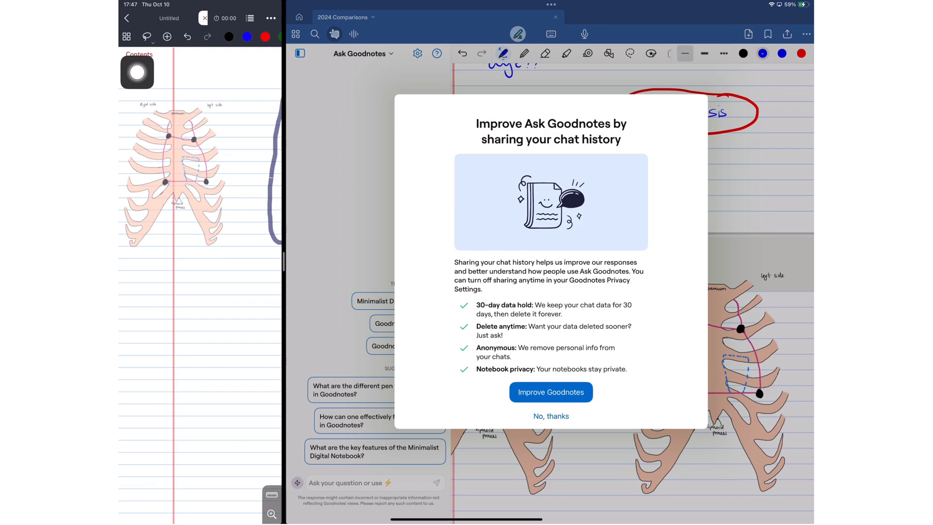
Step: Decline chat history sharing and ask about the Minimalist Digital Notebook's key features
{"action": "left_click", "coordinate": [551, 416]}
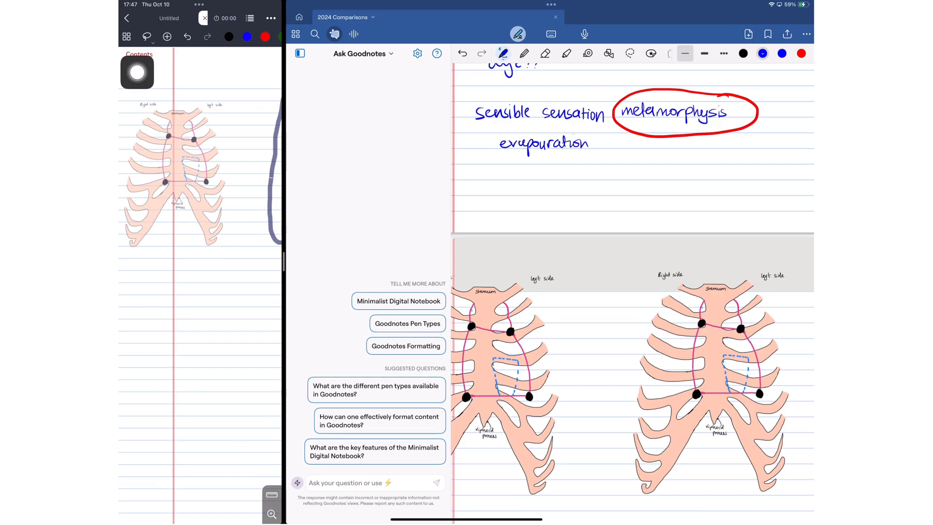
{"action": "left_click", "coordinate": [376, 451]}
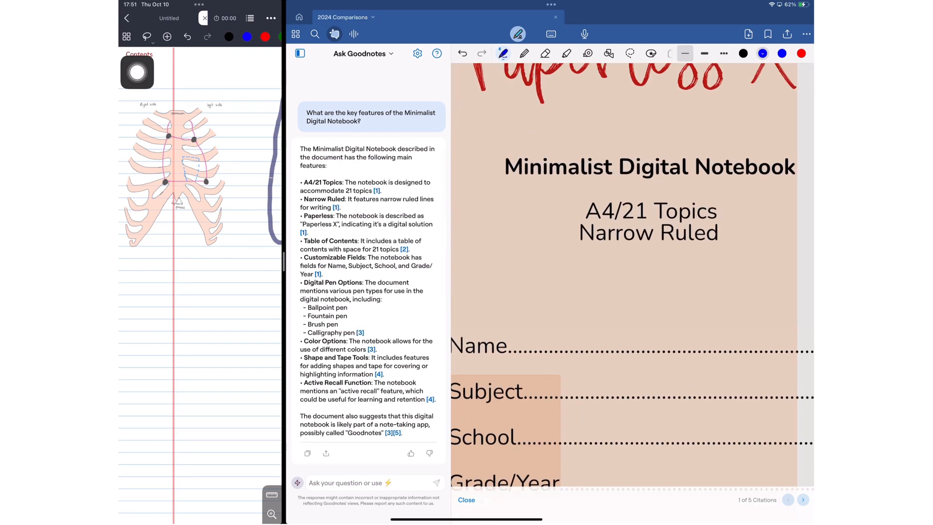
Step: Read the Ask Goodnotes user guide down to its FAQ, then close it
{"action": "left_click", "coordinate": [803, 500]}
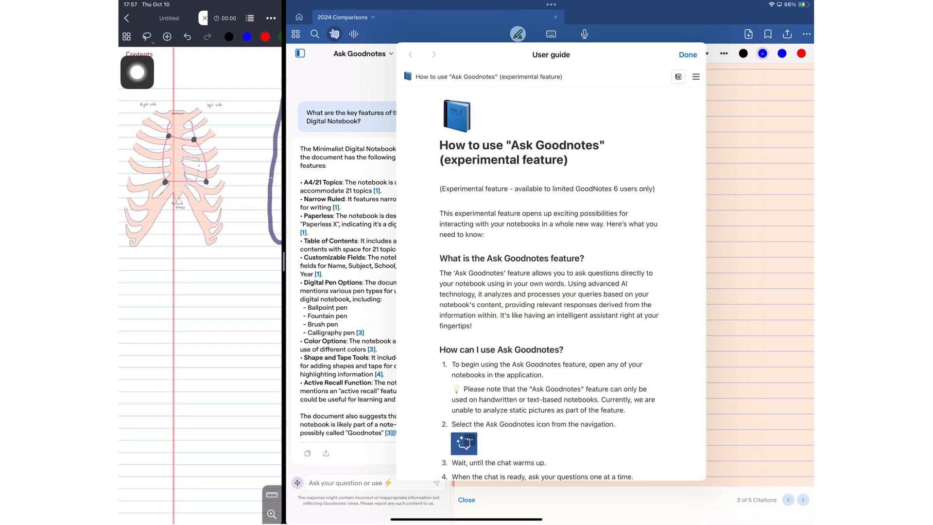
{"action": "scroll", "scroll_direction": "down", "scroll_amount": 3}
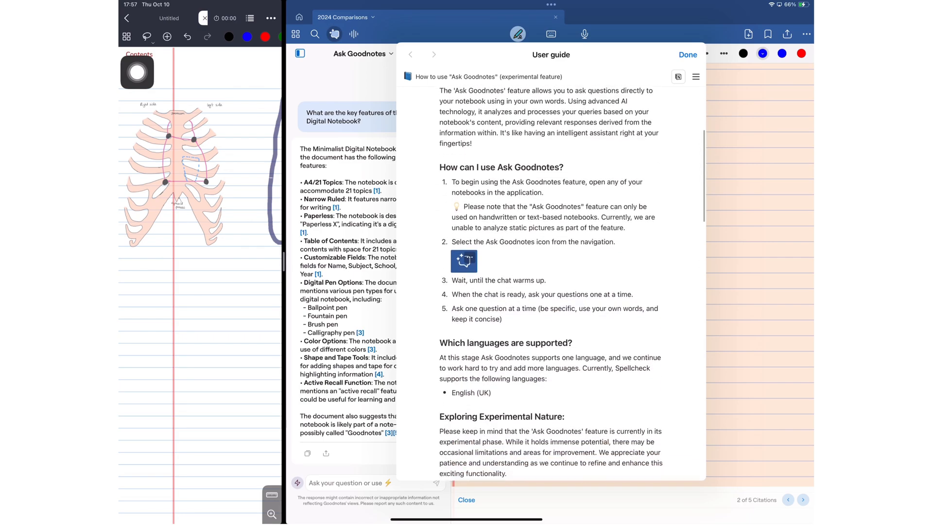
{"action": "scroll", "scroll_direction": "down", "scroll_amount": 3}
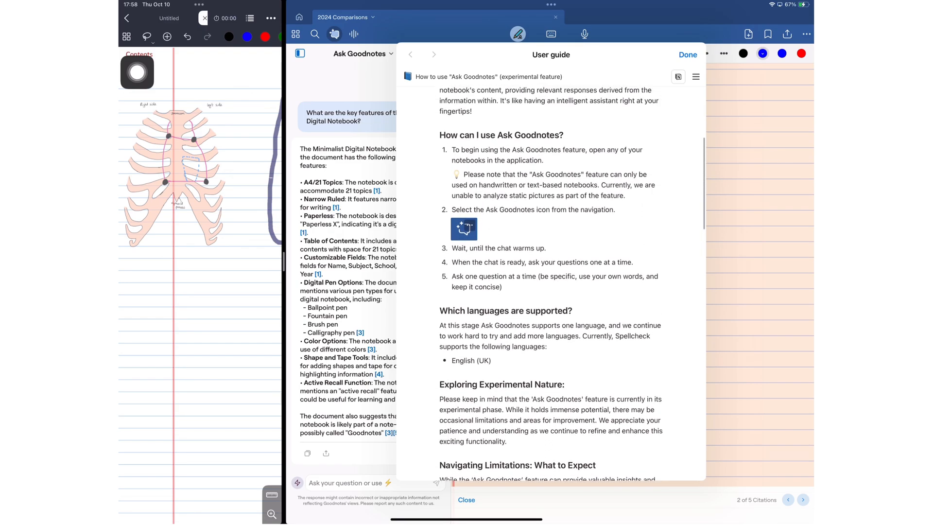
{"action": "scroll", "scroll_direction": "down", "scroll_amount": 3}
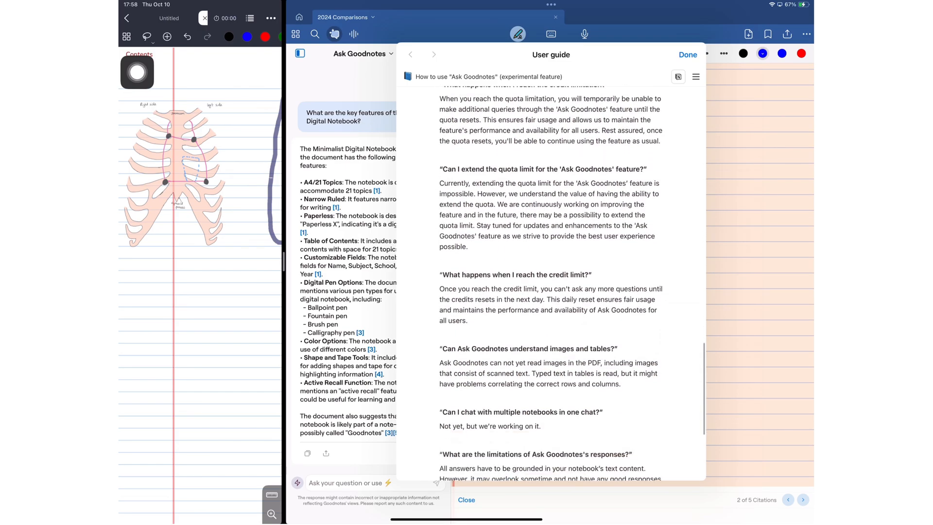
{"action": "scroll", "scroll_direction": "down", "scroll_amount": 3}
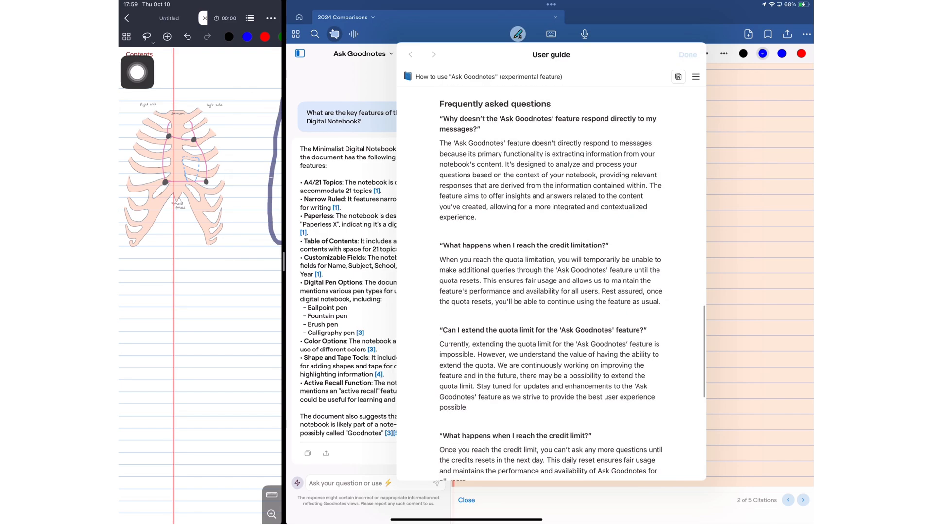
{"action": "left_click", "coordinate": [687, 54]}
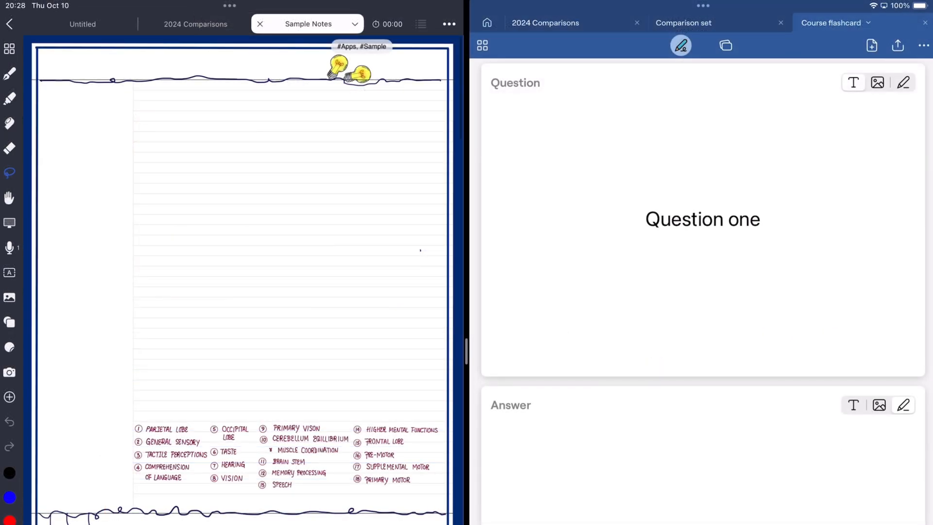
Step: Scroll the linear-equations practice set down to question 4 of 5, answered correctly
{"action": "scroll", "scroll_direction": "down", "scroll_amount": 3}
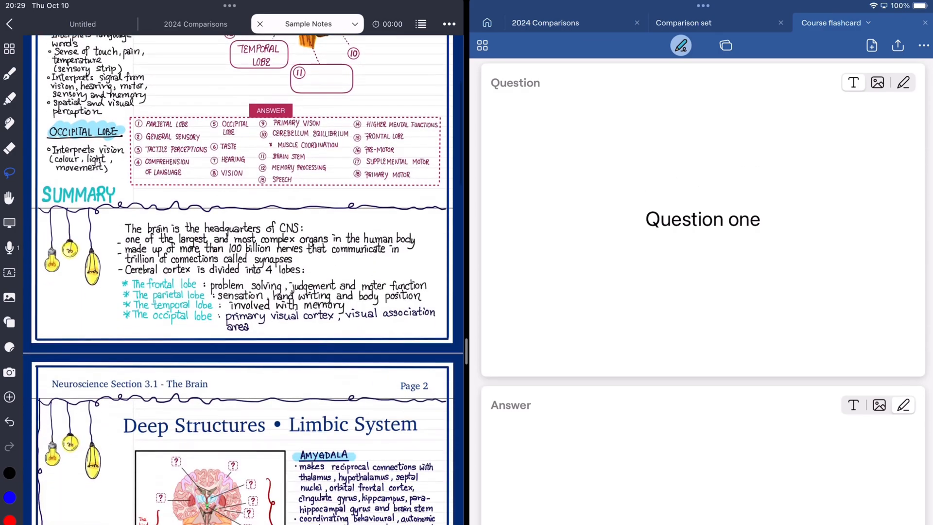
{"action": "scroll", "scroll_direction": "down", "scroll_amount": 3}
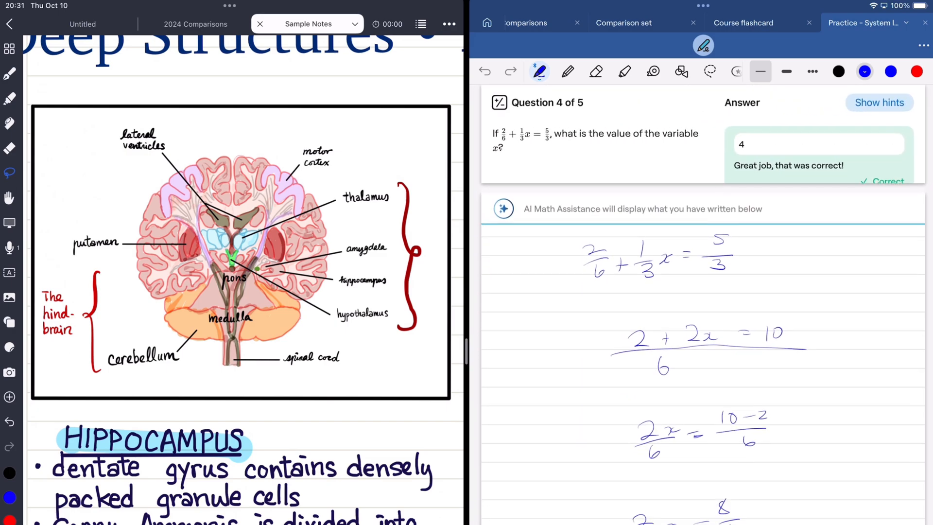
{"action": "scroll", "scroll_direction": "down", "scroll_amount": 3}
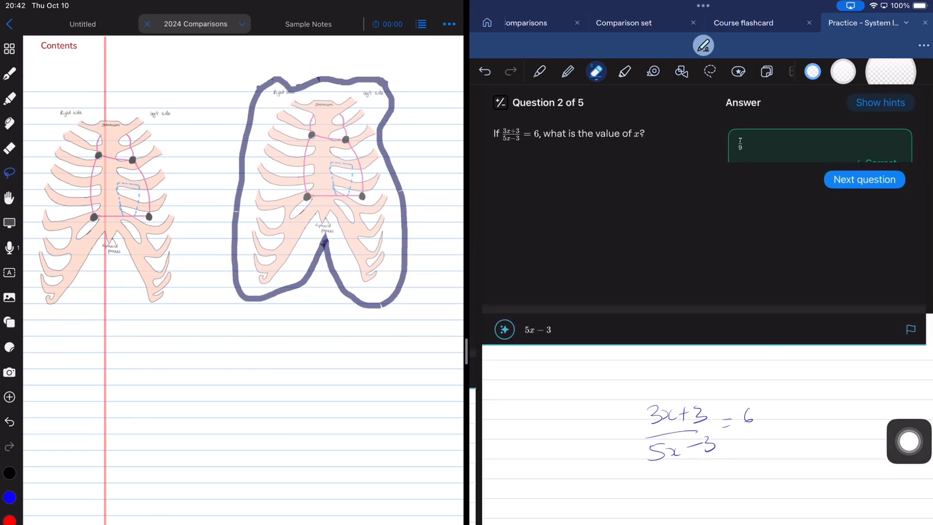
Step: Switch between the Course flashcard, 2024 Comparisons and Sample Notes tabs to reach the pen-types page
{"action": "left_click", "coordinate": [742, 23]}
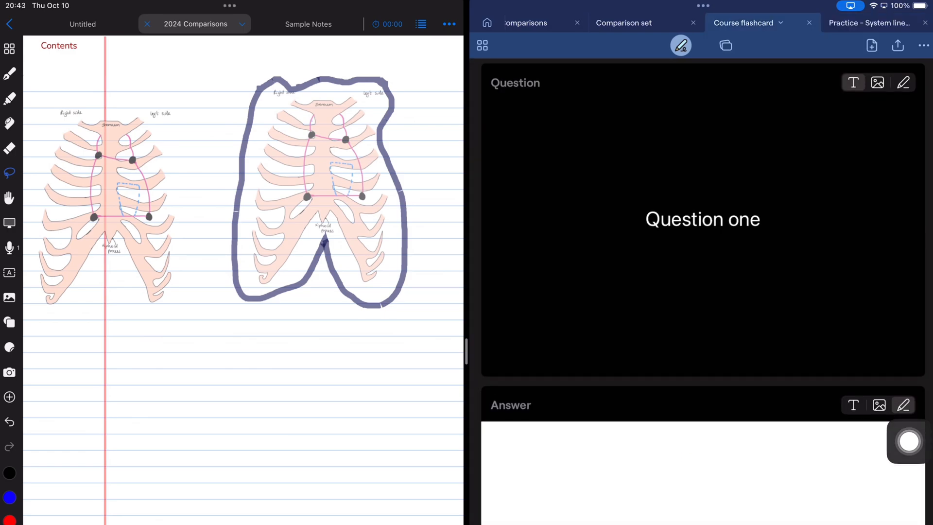
{"action": "left_click", "coordinate": [624, 23]}
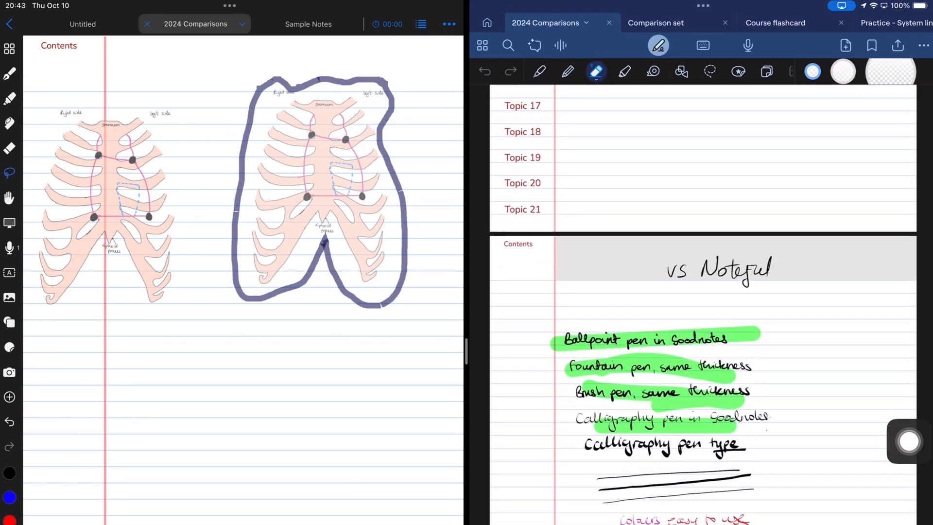
{"action": "left_click", "coordinate": [307, 23]}
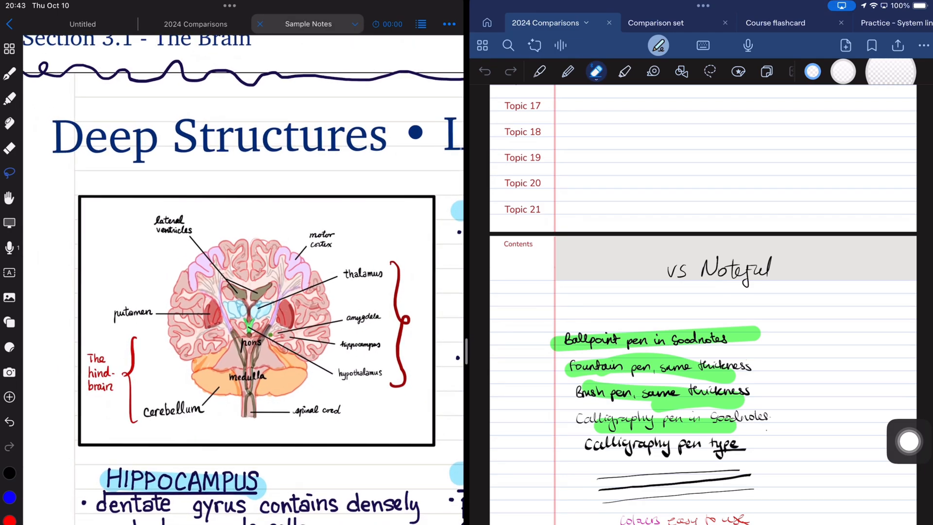
{"action": "left_click", "coordinate": [83, 24]}
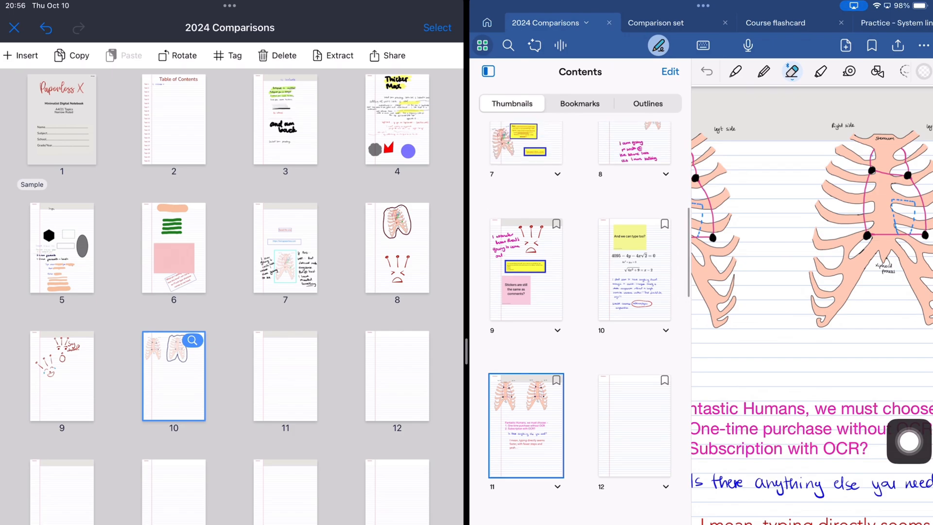
Step: Scroll through the 2024 Comparisons page thumbnails
{"action": "scroll", "scroll_direction": "down", "scroll_amount": 3}
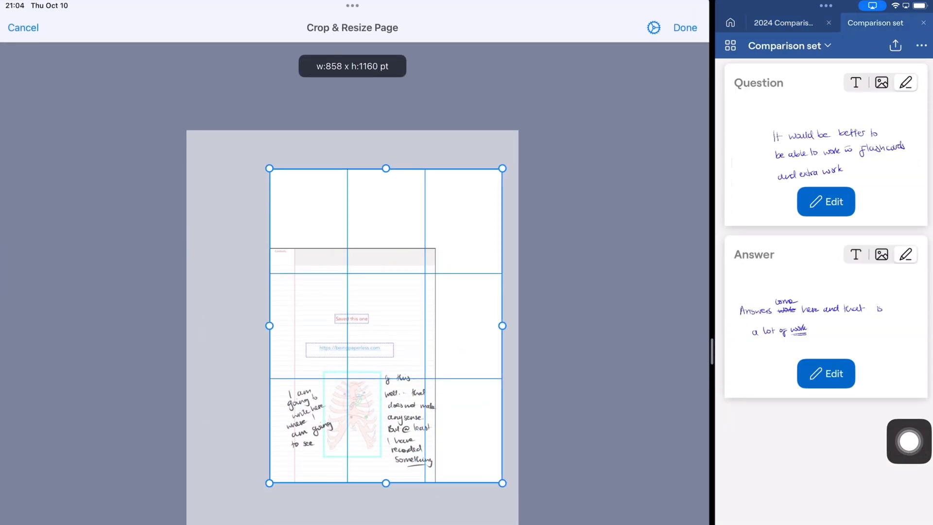
Step: Enlarge the page so blank margin surrounds its content, and handwrite a note there
{"action": "left_click_drag", "start_coordinate": [268, 168], "coordinate": [186, 165]}
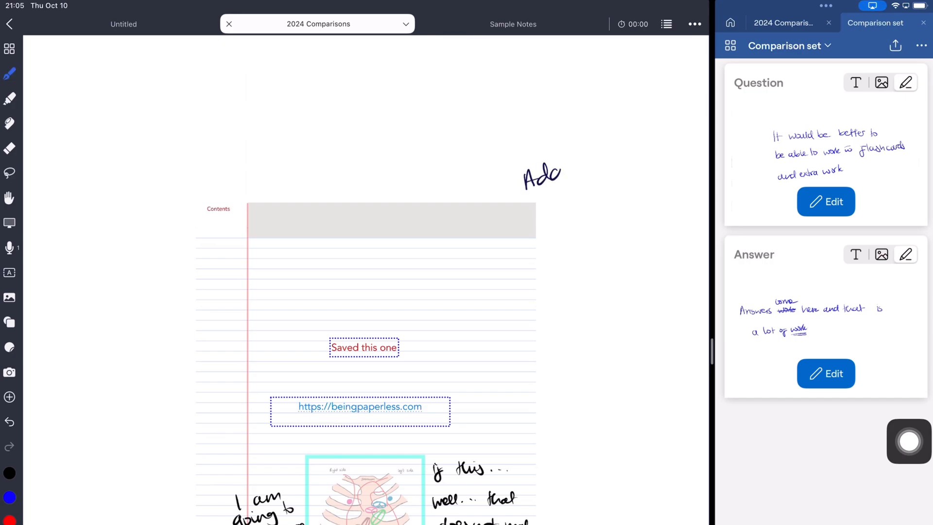
{"action": "left_click_drag", "start_coordinate": [560, 174], "coordinate": [589, 184]}
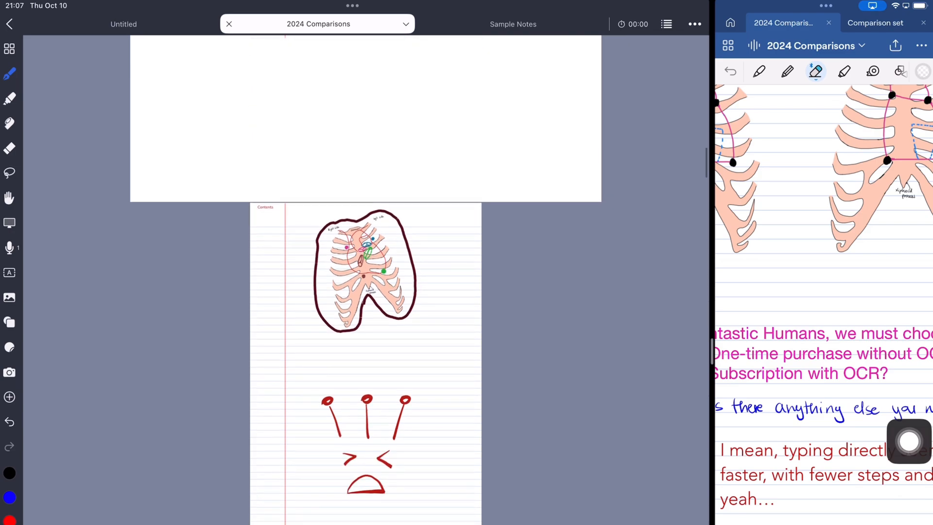
{"action": "scroll", "scroll_direction": "down", "scroll_amount": 3}
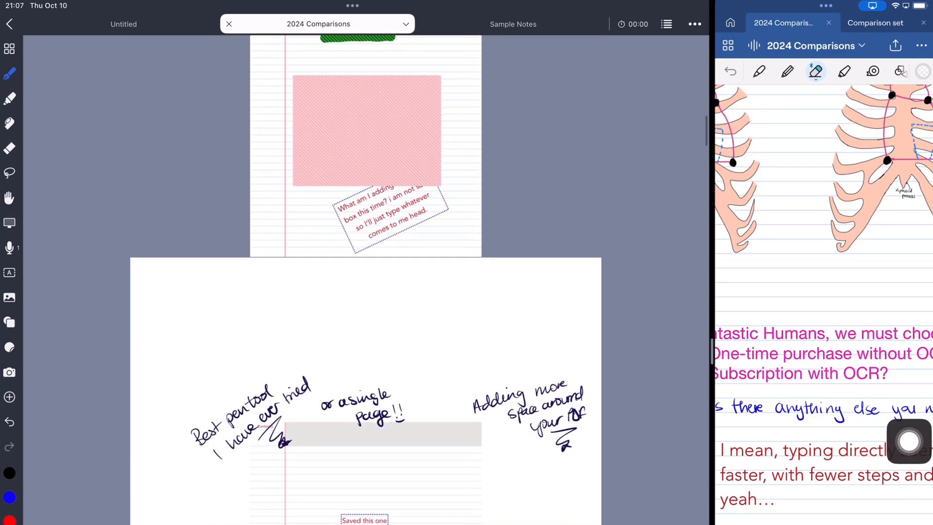
{"action": "scroll", "scroll_direction": "down", "scroll_amount": 3}
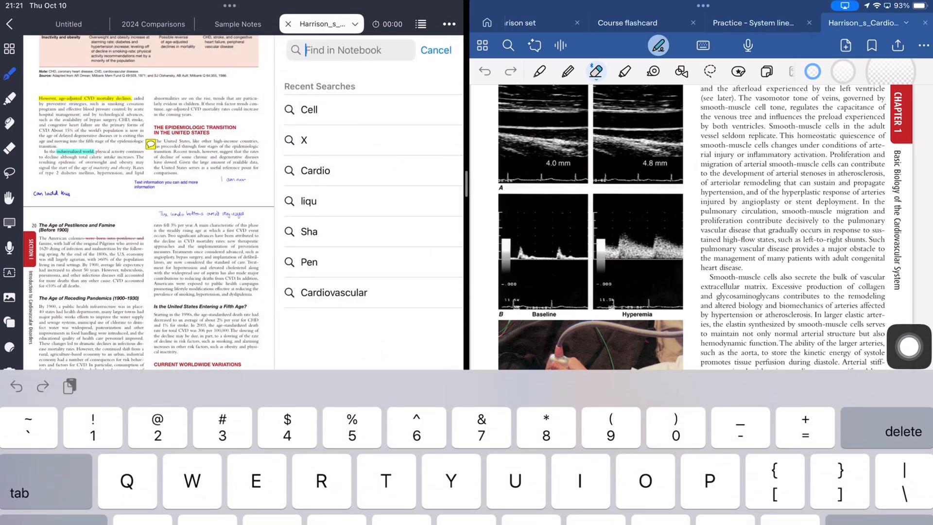
Step: Search the Harrison notebook for 'Card' in both apps, filtering Goodnotes matches to Outlines
{"action": "type", "text": "Card"}
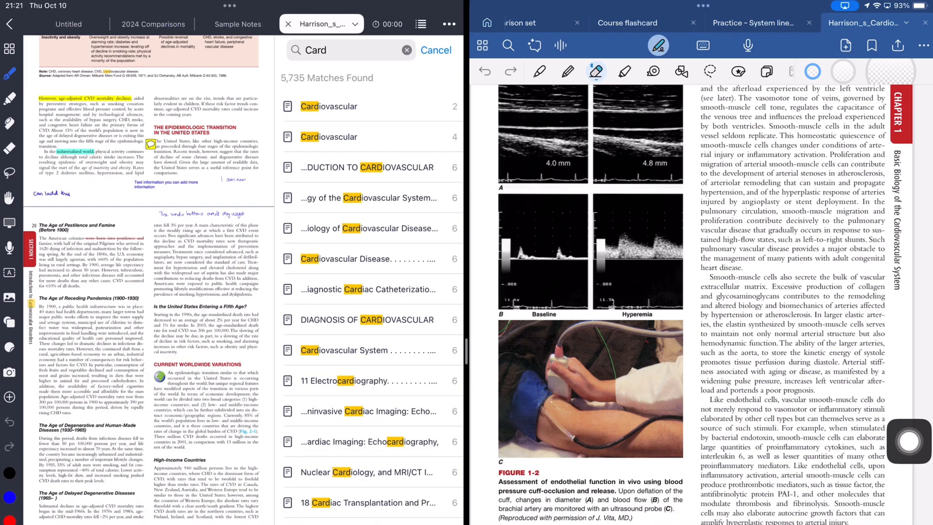
{"action": "scroll", "scroll_direction": "down", "scroll_amount": 3}
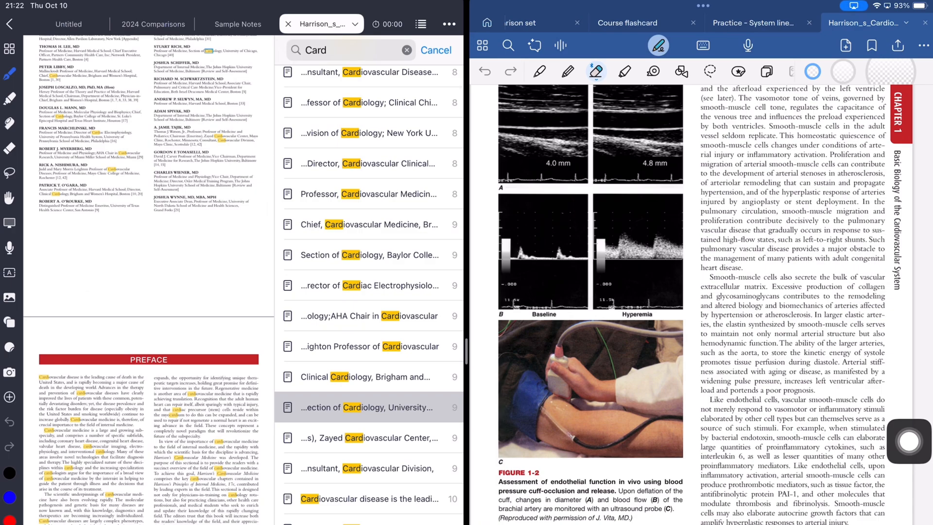
{"action": "left_click", "coordinate": [508, 45]}
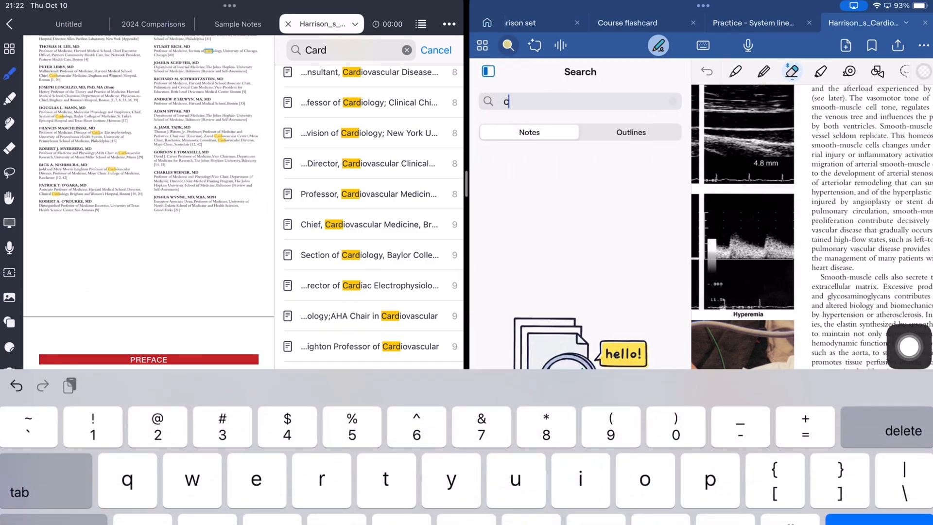
{"action": "type", "text": "ard"}
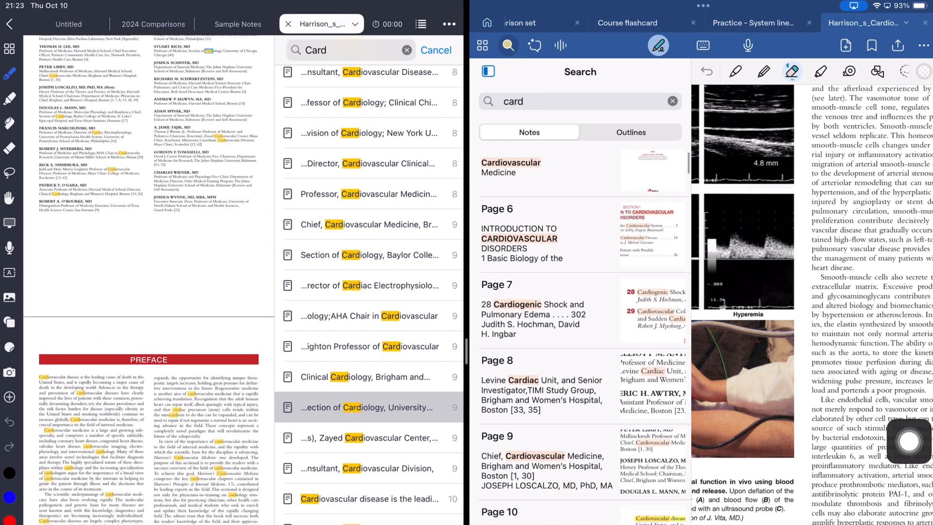
{"action": "scroll", "scroll_direction": "down", "scroll_amount": 3}
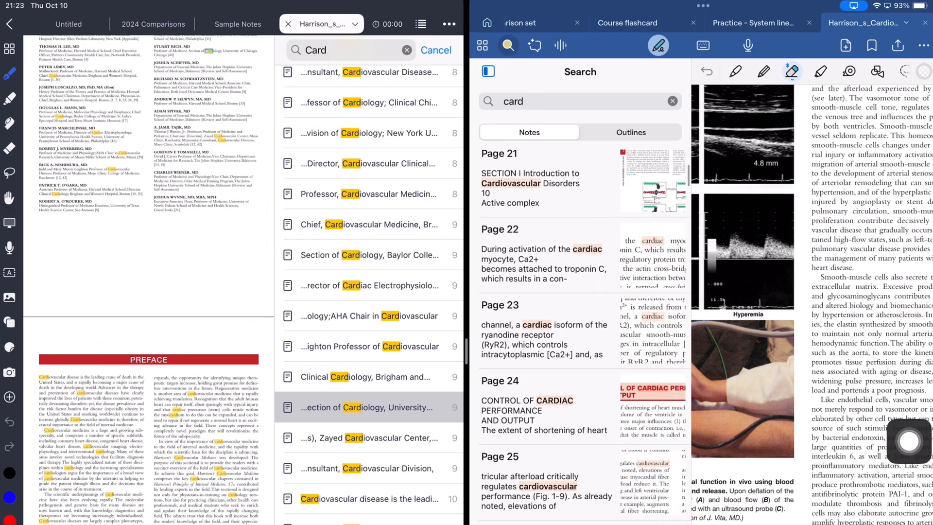
{"action": "left_click", "coordinate": [630, 132]}
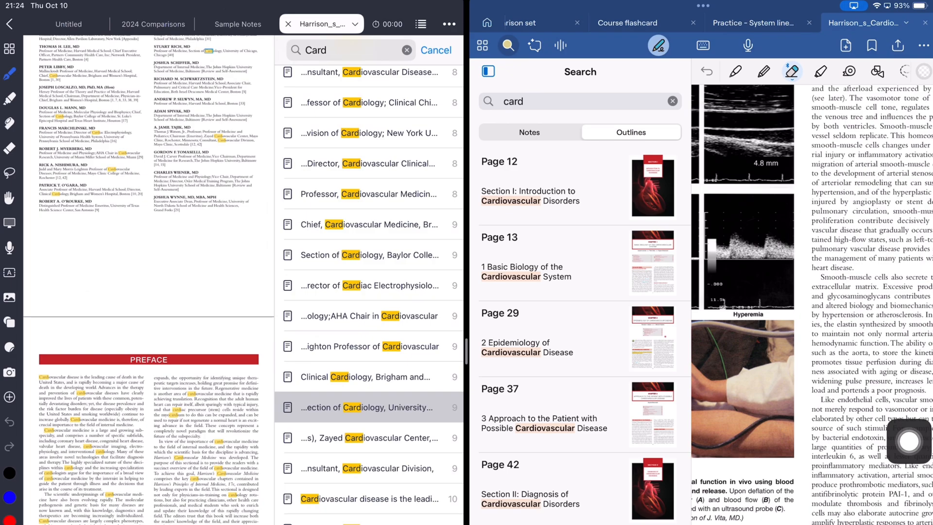
{"action": "left_click", "coordinate": [490, 27]}
{"action": "type", "text": "t"}
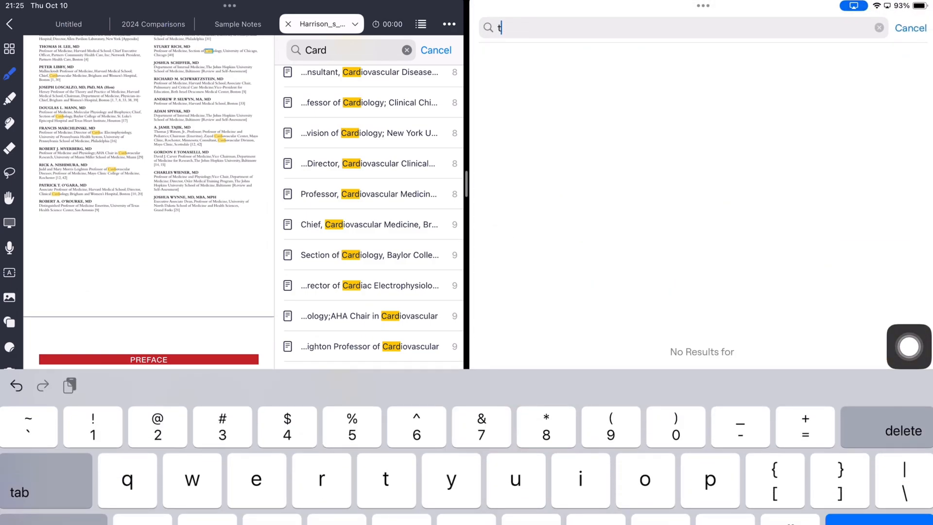
Step: Run a library-wide search, entering 'he' and 'card', and review the matches
{"action": "type", "text": "he"}
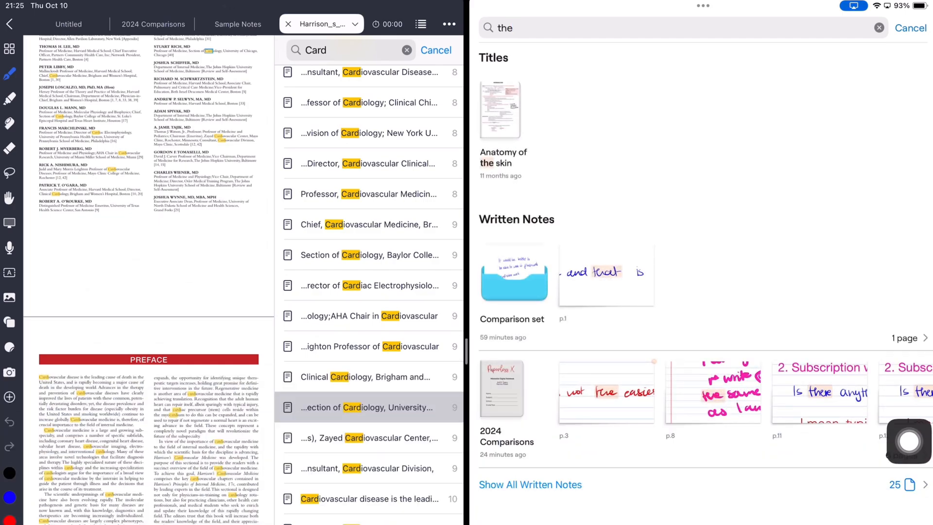
{"action": "scroll", "scroll_direction": "down", "scroll_amount": 3}
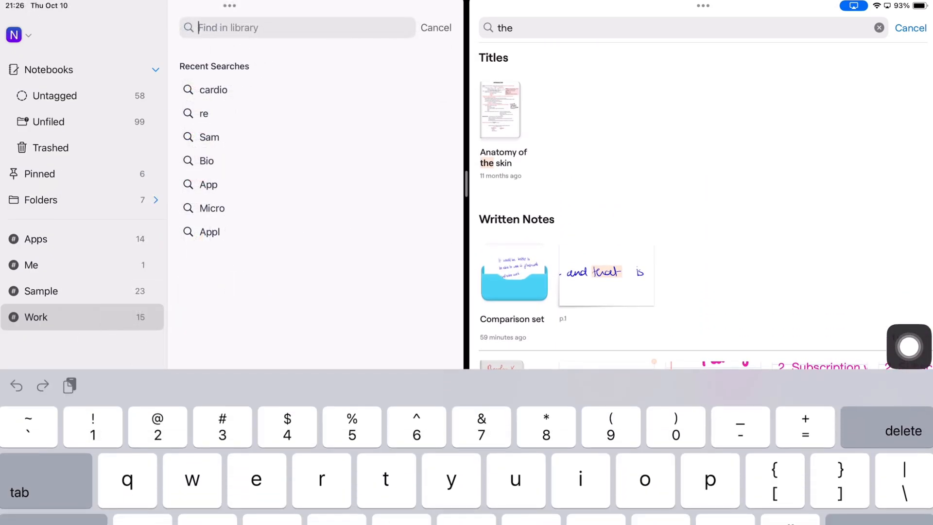
{"action": "type", "text": "card"}
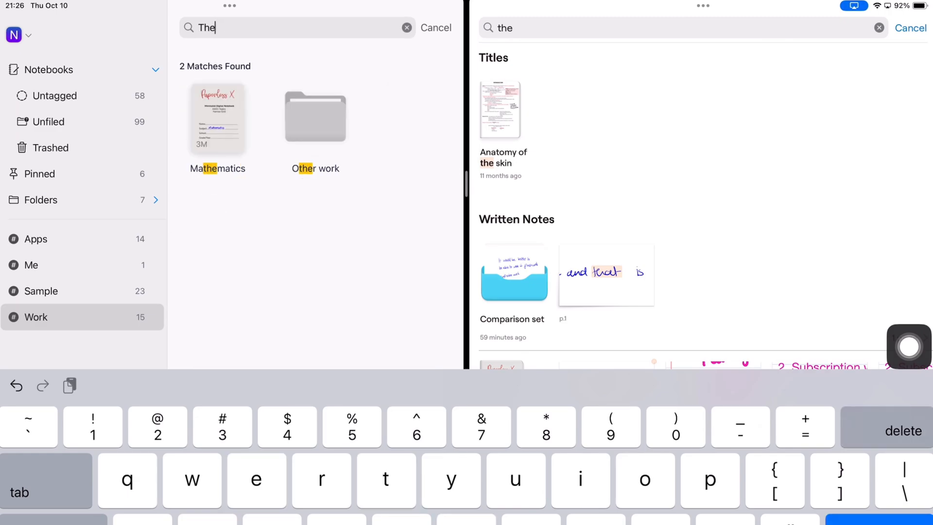
{"action": "key", "text": "backspace"}
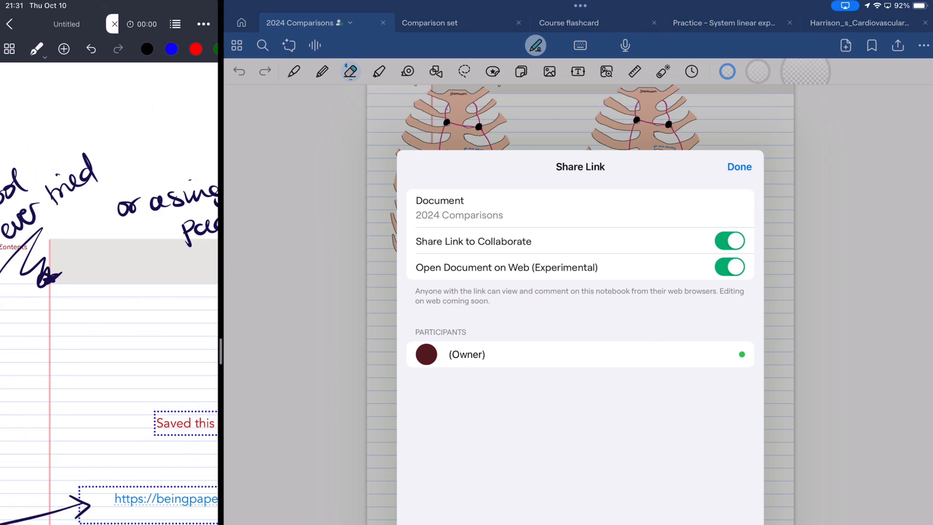
Step: Close the collaboration link settings and handwrite 'I struggled' in red on the page
{"action": "left_click", "coordinate": [739, 167]}
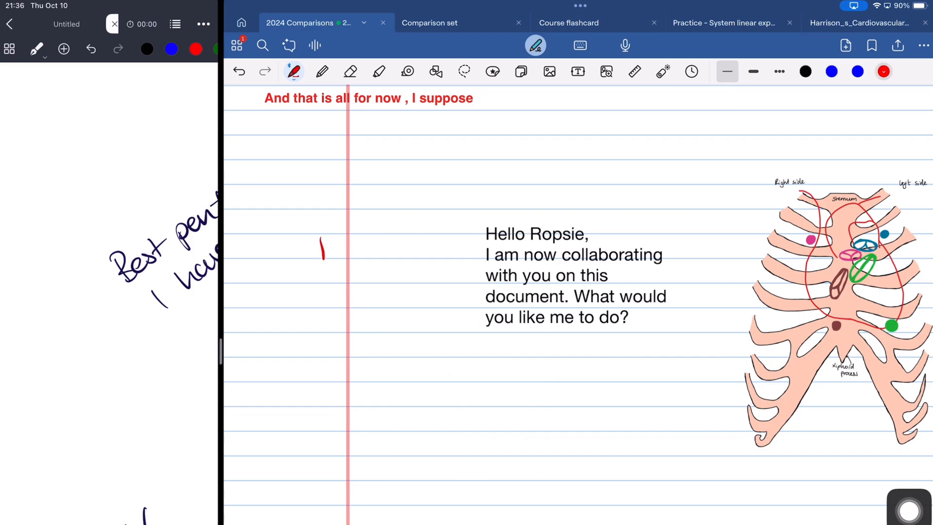
{"action": "left_click_drag", "start_coordinate": [333, 250], "coordinate": [440, 256]}
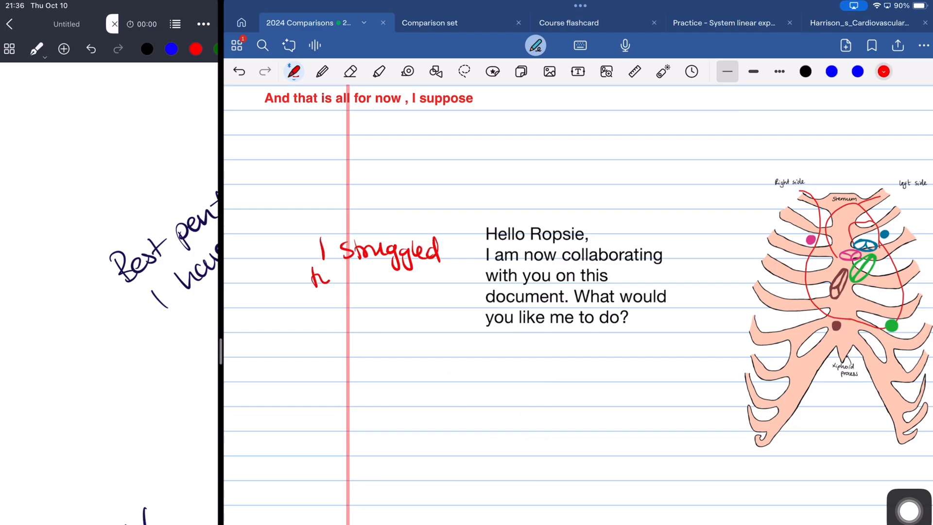
{"action": "left_click_drag", "start_coordinate": [322, 276], "coordinate": [416, 280]}
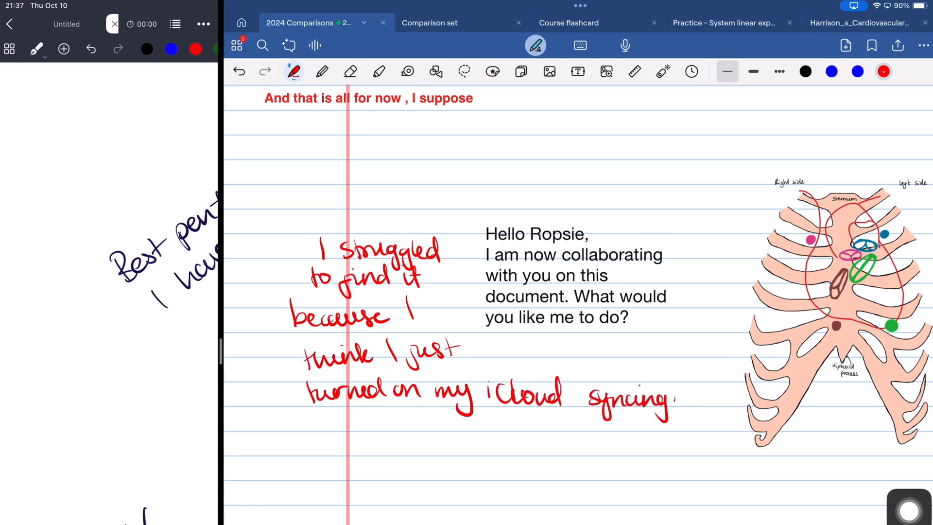
Step: Post two replies in the sticky note's comment thread, starting 'The sti…' and 'Ye…'
{"action": "scroll", "scroll_direction": "down", "scroll_amount": 3}
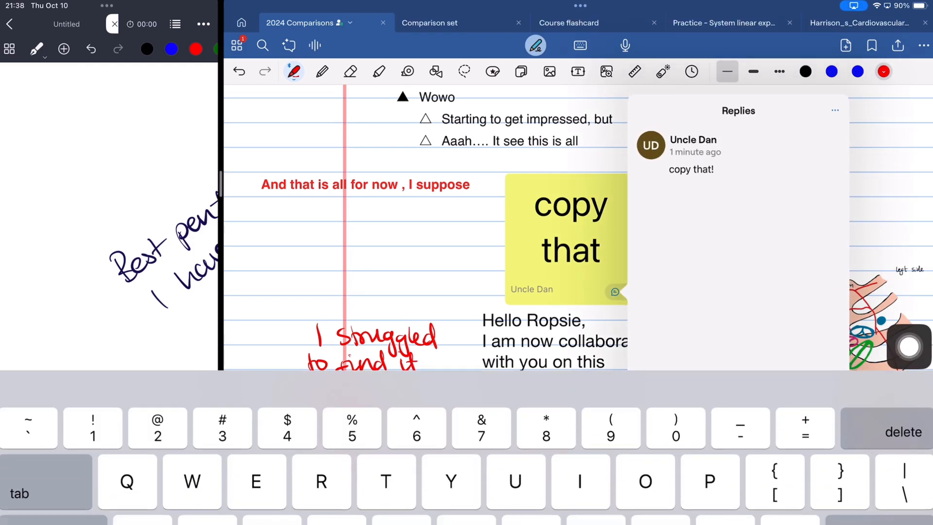
{"action": "type", "text": "The sticky note was definitely a good"}
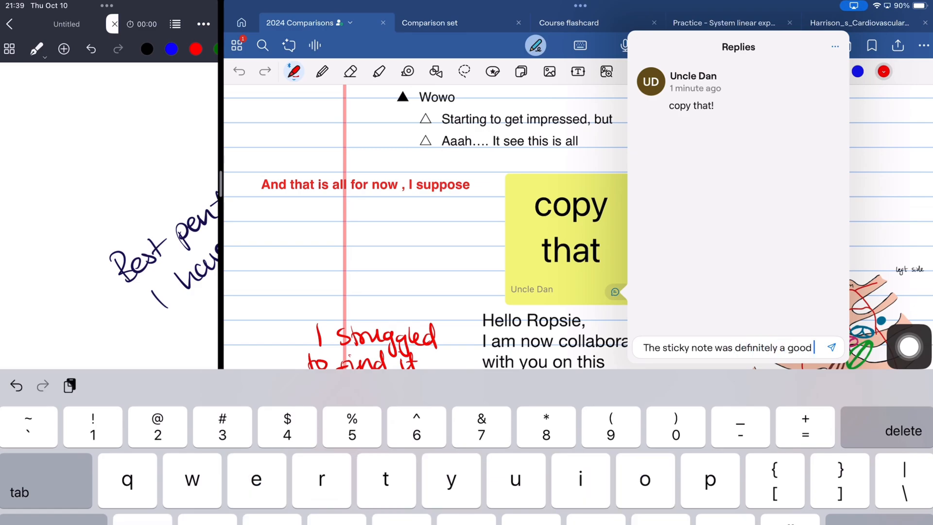
{"action": "left_click", "coordinate": [831, 348]}
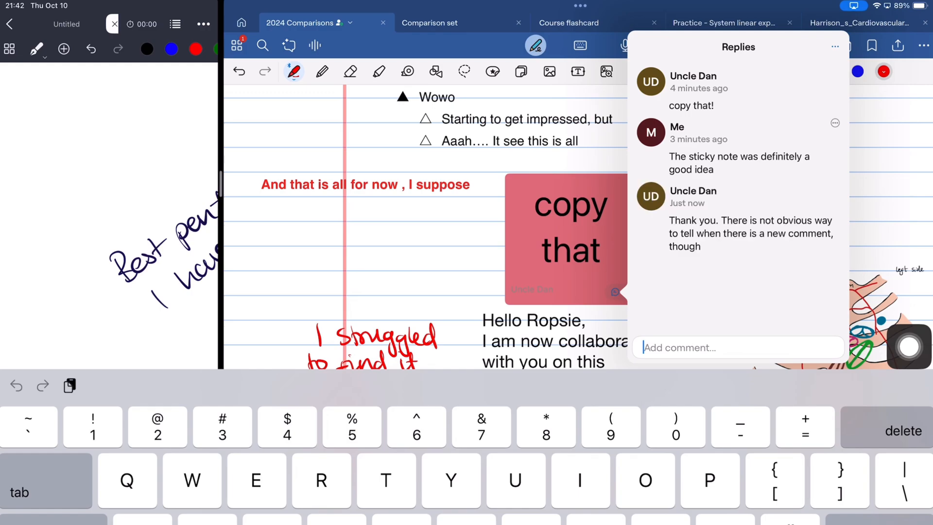
{"action": "type", "text": "Yeah, there is isn't"}
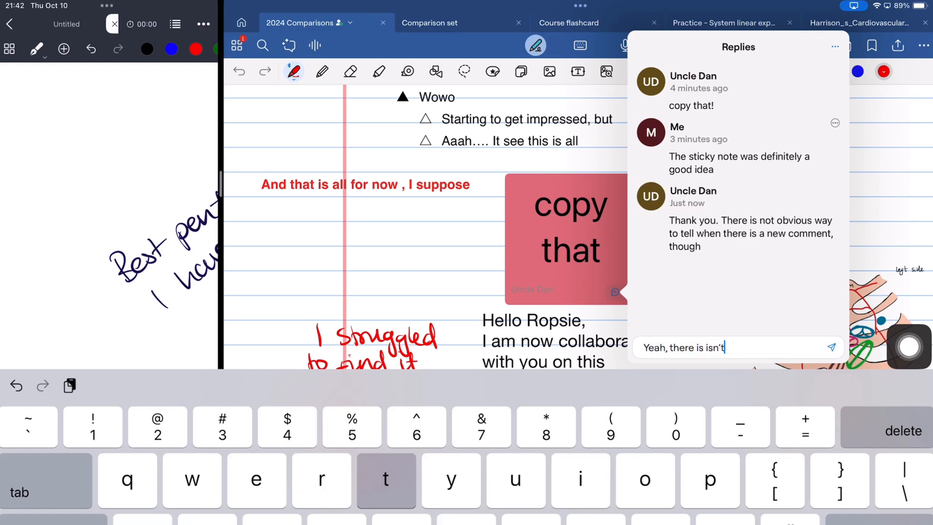
{"action": "left_click", "coordinate": [832, 347]}
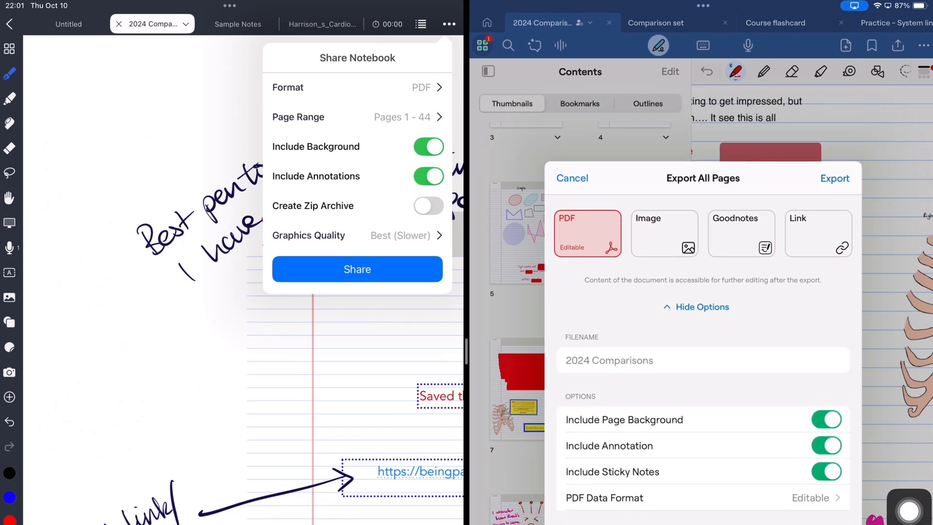
Step: Review the available export formats and keep PDF for exporting all pages
{"action": "left_click", "coordinate": [357, 87]}
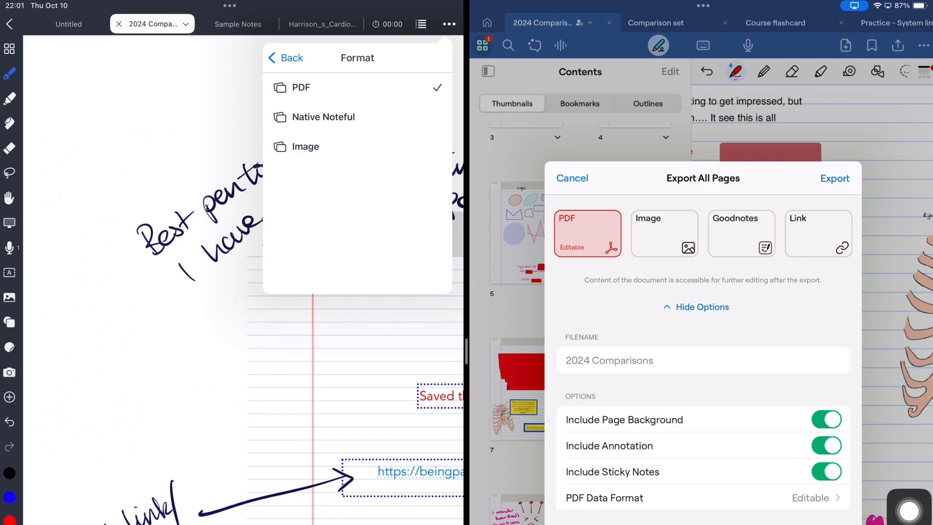
{"action": "left_click", "coordinate": [664, 233]}
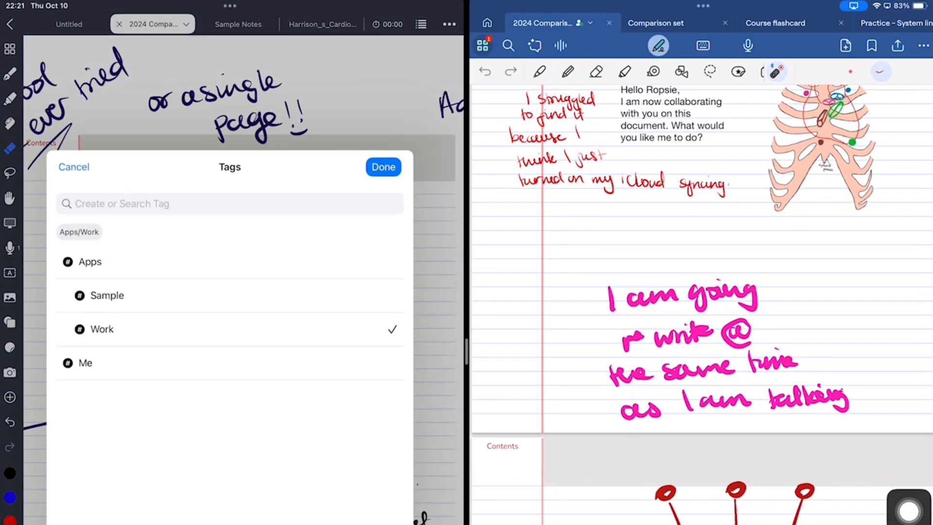
Step: Confirm the Work tag, check the Pinned list, and reopen the tagged 2024 Comparisons notebook
{"action": "left_click", "coordinate": [384, 167]}
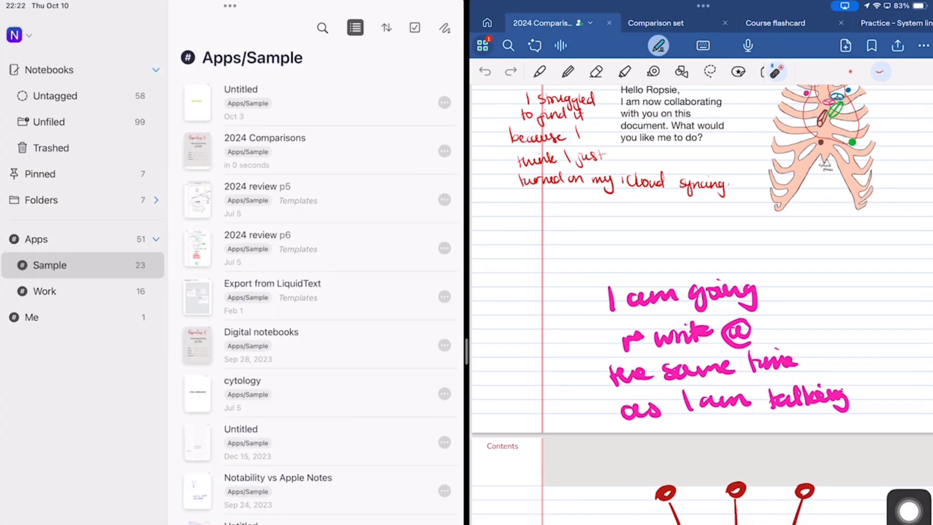
{"action": "left_click", "coordinate": [40, 173]}
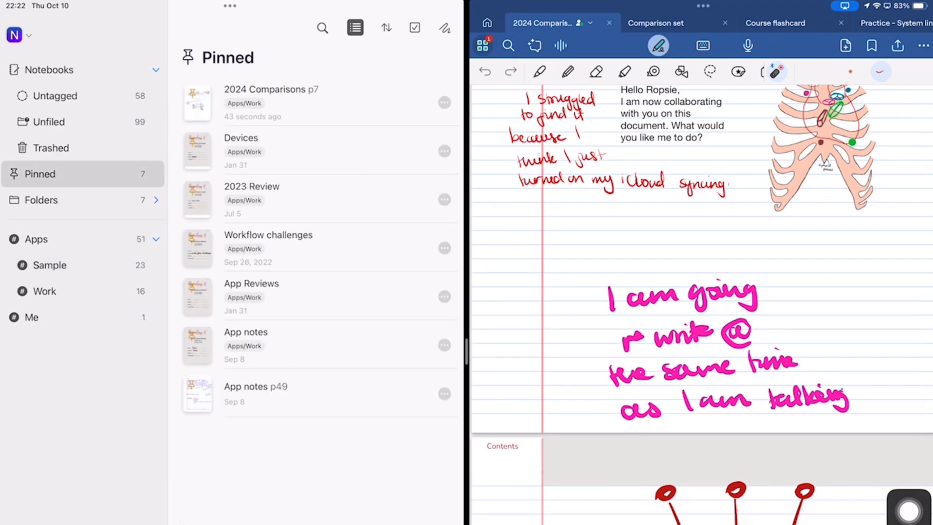
{"action": "left_click", "coordinate": [271, 102]}
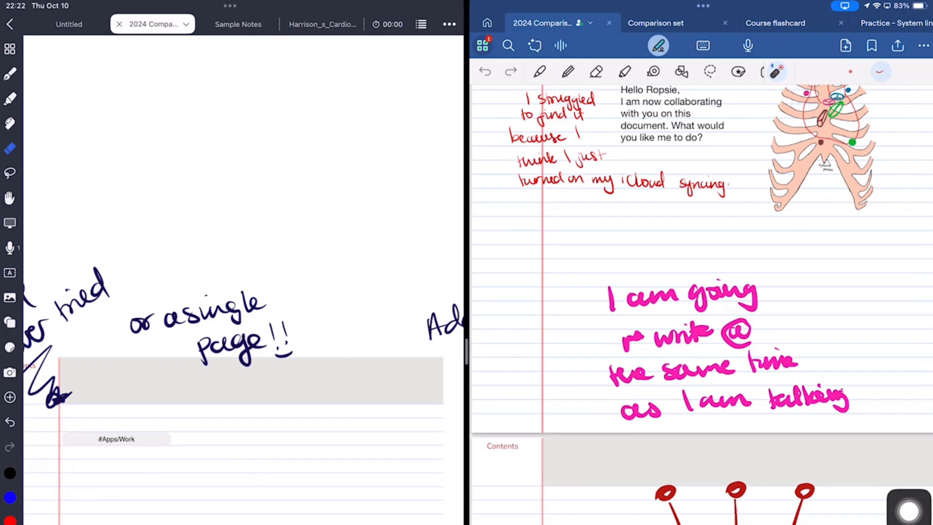
{"action": "left_click", "coordinate": [421, 24]}
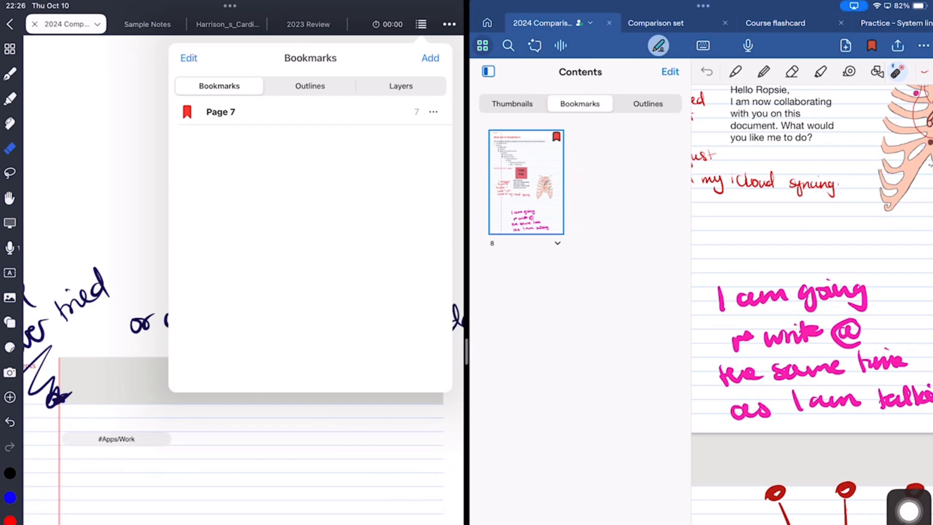
Step: Bookmark the current Goodnotes 6 page from the top bar
{"action": "left_click", "coordinate": [310, 86]}
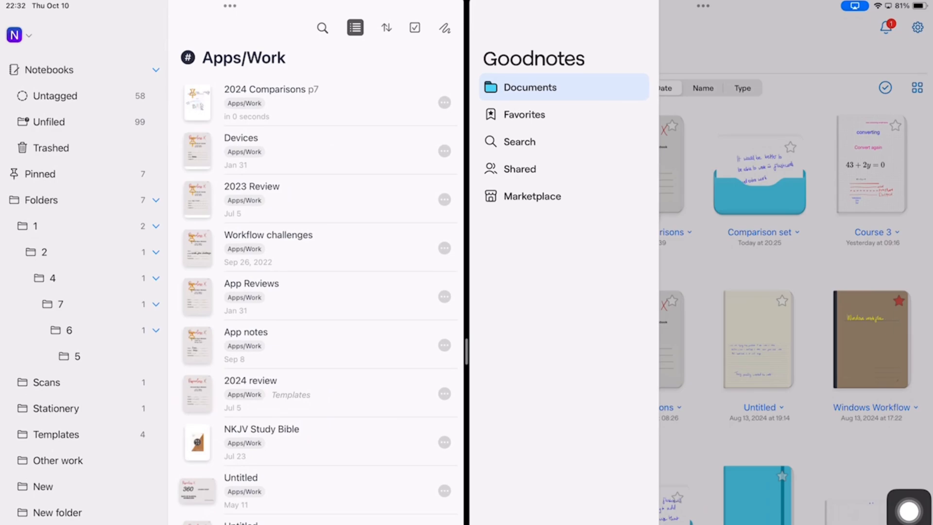
Step: Browse the folder tree into the nested Trial folder, then return to the Documents library
{"action": "left_click", "coordinate": [42, 226]}
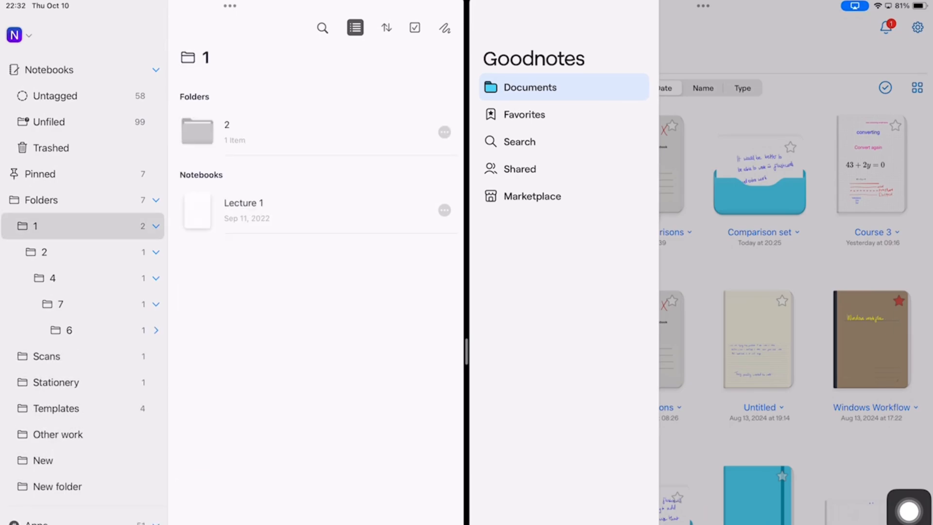
{"action": "left_click", "coordinate": [45, 278]}
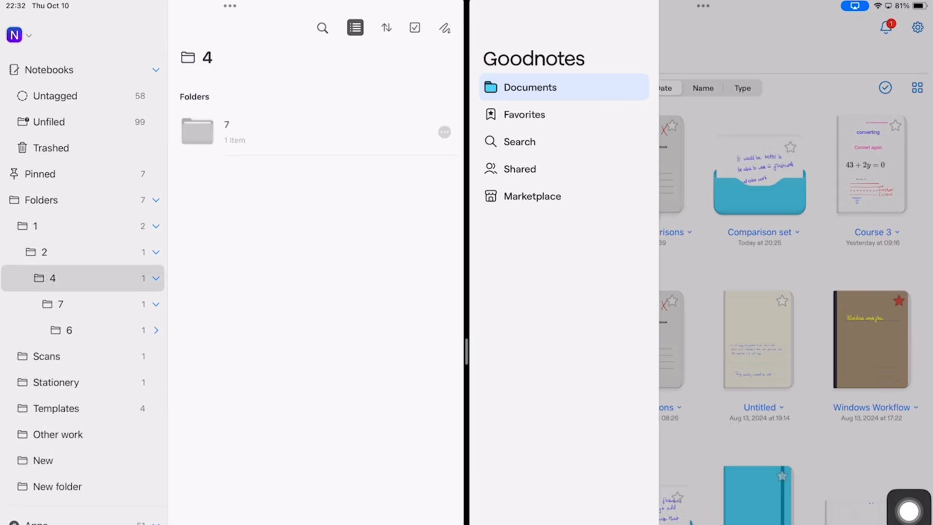
{"action": "left_click", "coordinate": [44, 356]}
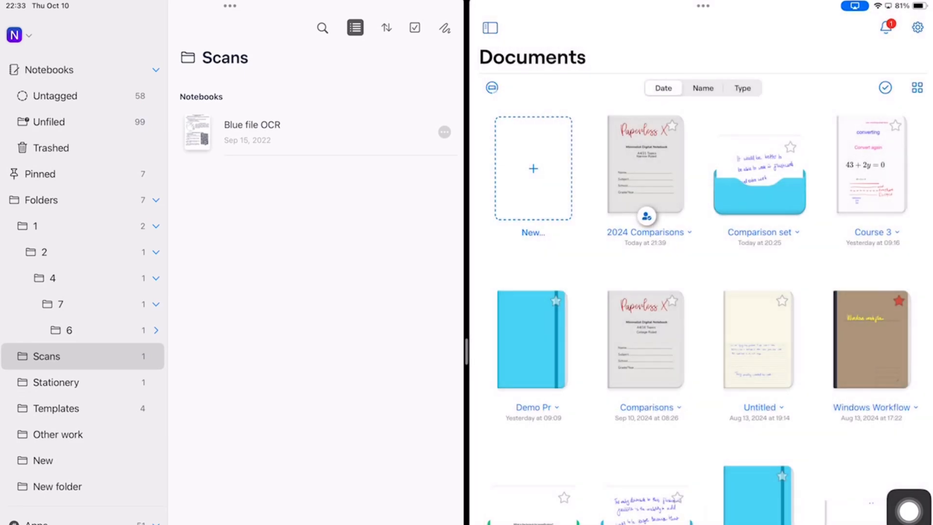
{"action": "scroll", "scroll_direction": "down", "scroll_amount": 3}
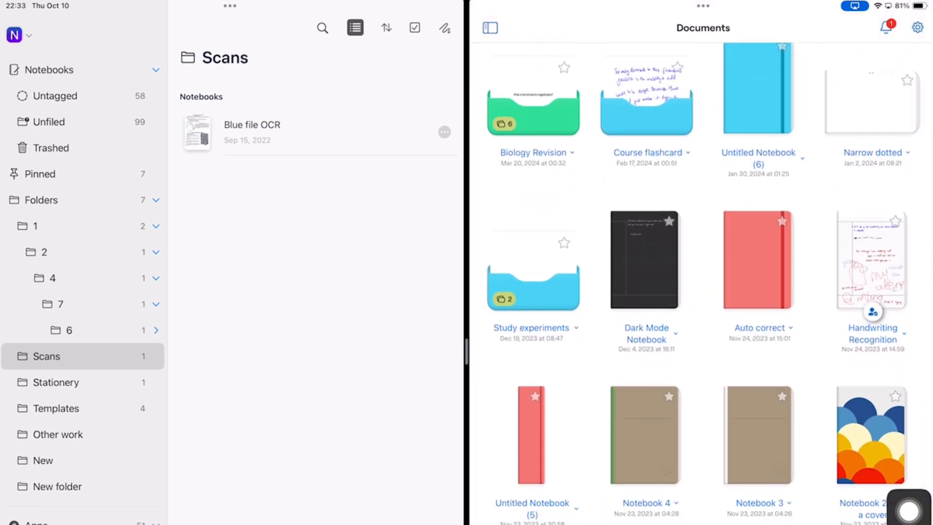
{"action": "scroll", "scroll_direction": "down", "scroll_amount": 3}
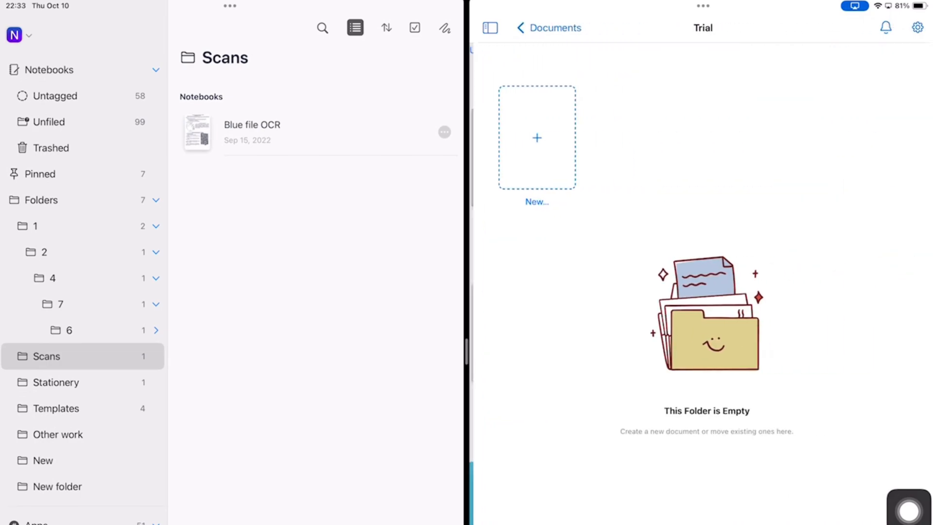
{"action": "left_click", "coordinate": [546, 28]}
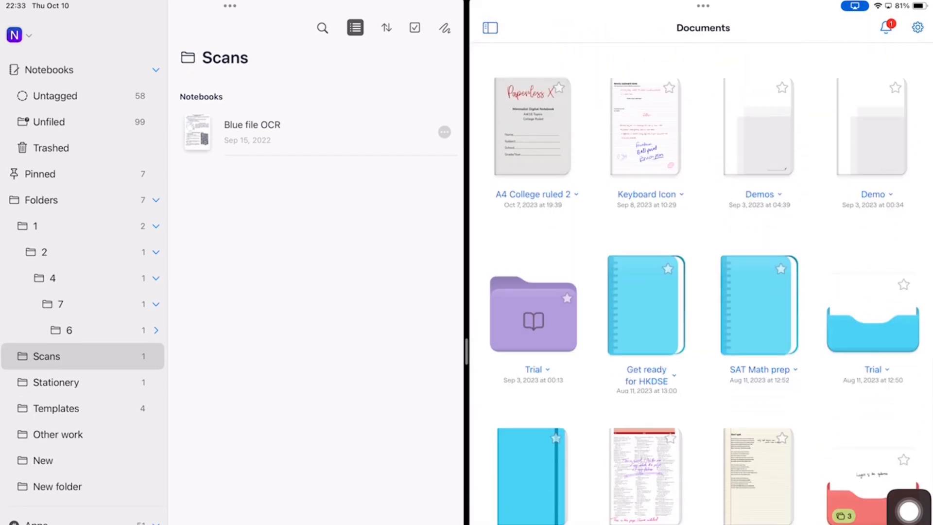
{"action": "scroll", "scroll_direction": "down", "scroll_amount": 3}
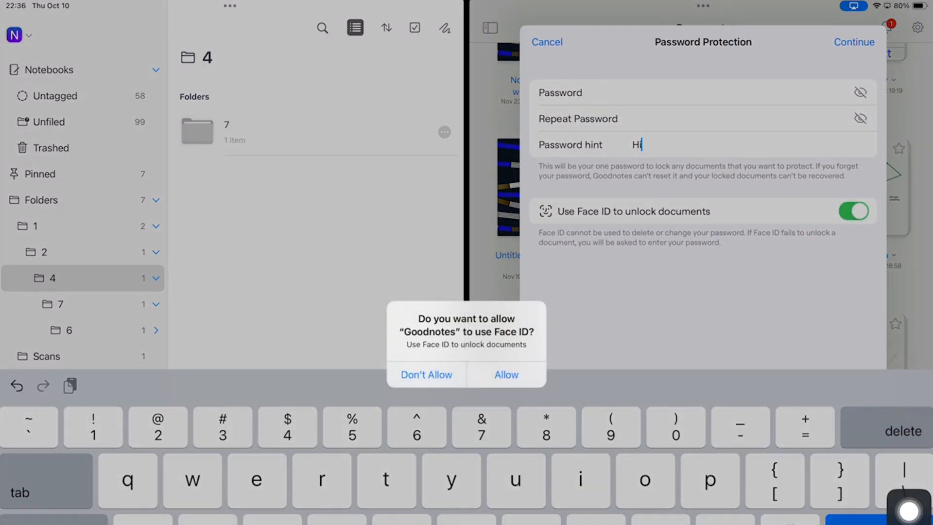
Step: Allow Face ID unlocking and confirm creating the document lock password
{"action": "left_click", "coordinate": [506, 374]}
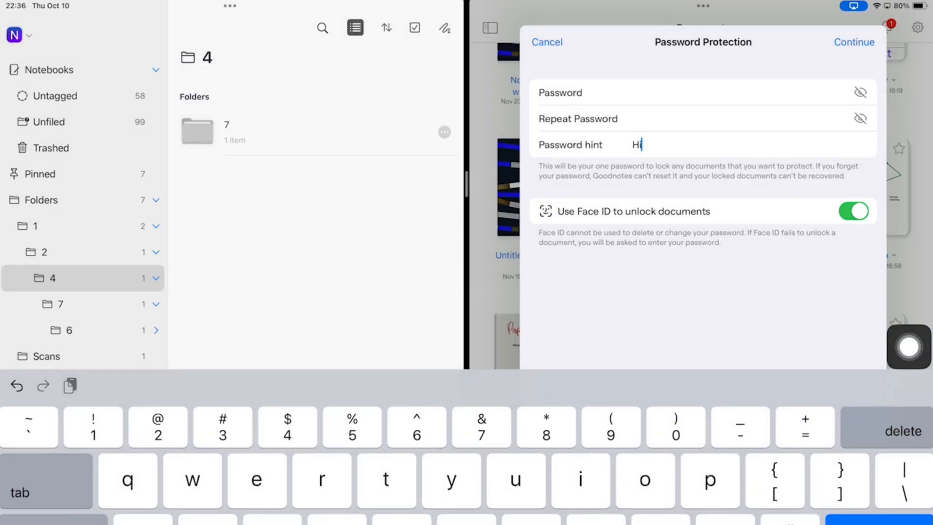
{"action": "left_click", "coordinate": [853, 41]}
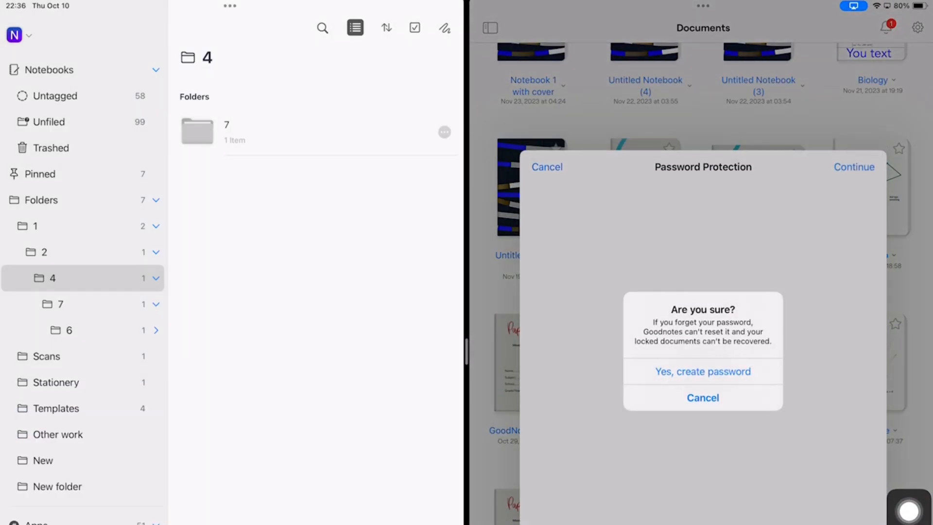
{"action": "left_click", "coordinate": [703, 372]}
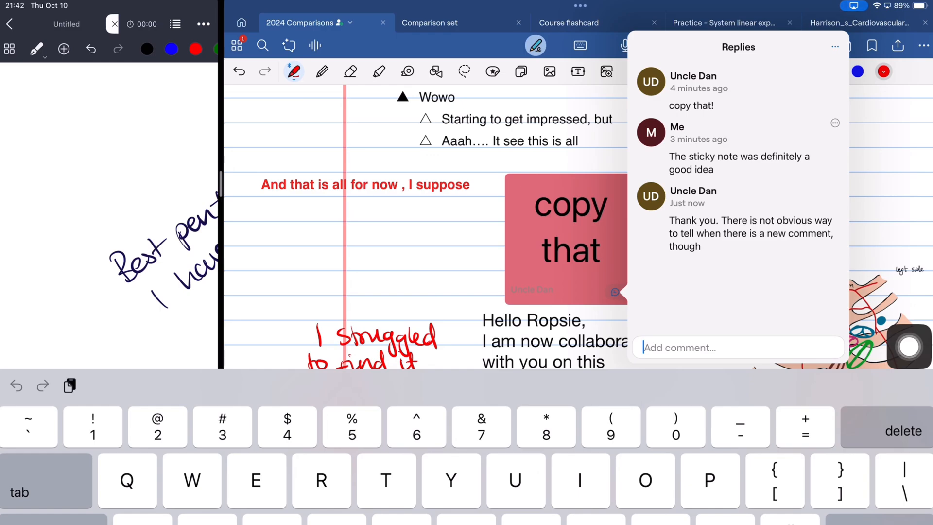
Step: Send a reply beginning 'Ye' to the collaborator's comment-settings question
{"action": "type", "text": "Ye"}
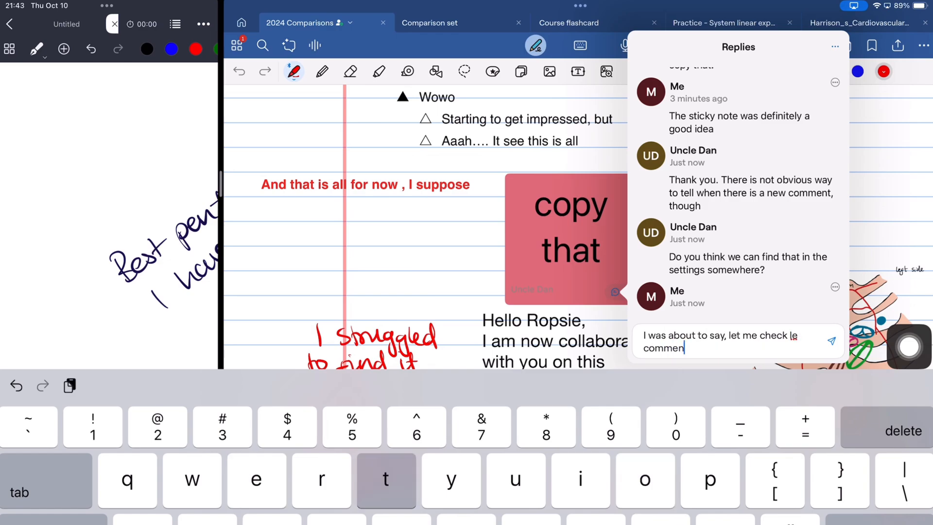
{"action": "left_click", "coordinate": [832, 341]}
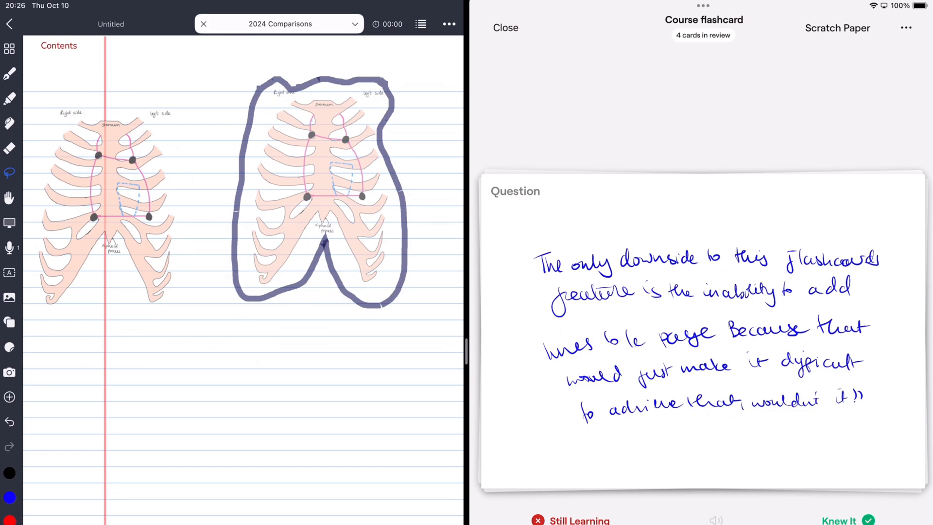
Step: Dismiss the lasso selection and swipe up to the handwritten notes about single pages
{"action": "left_click", "coordinate": [703, 328]}
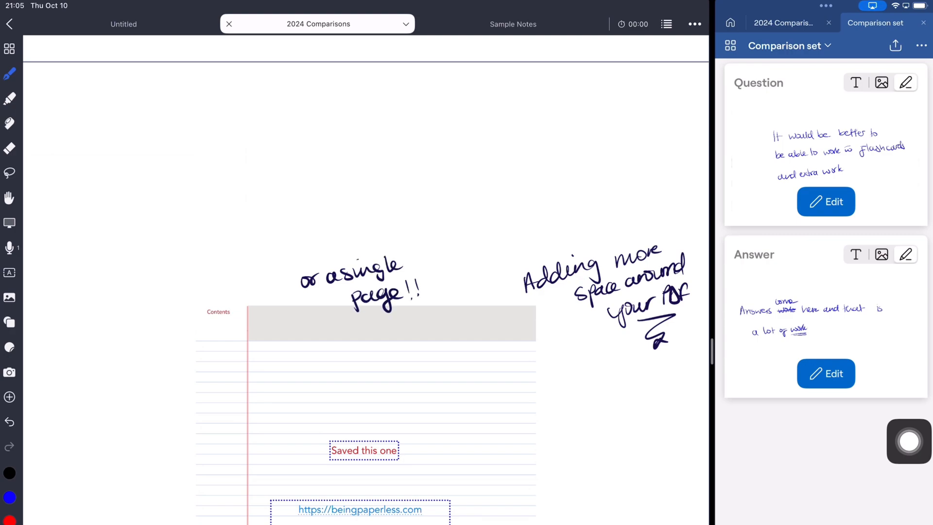
{"action": "left_click_drag", "start_coordinate": [110, 334], "coordinate": [152, 307]}
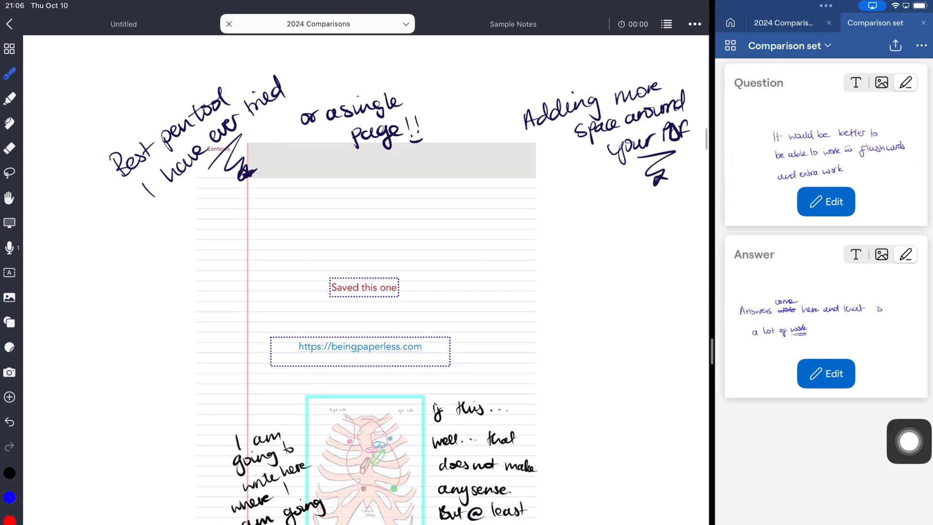
{"action": "left_click_drag", "start_coordinate": [161, 381], "coordinate": [280, 351]}
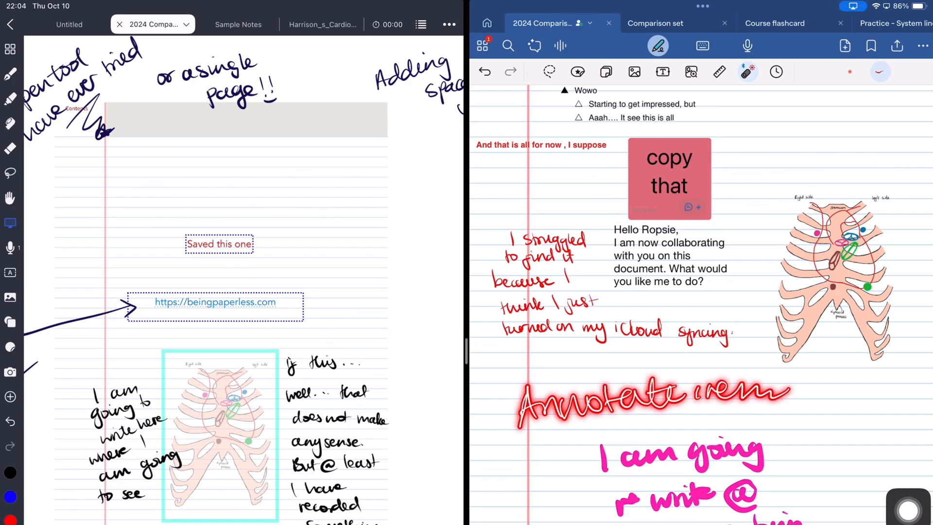
Step: Write 'laser trail' across the Noteful page in green laser ink
{"action": "left_click_drag", "start_coordinate": [673, 413], "coordinate": [856, 405]}
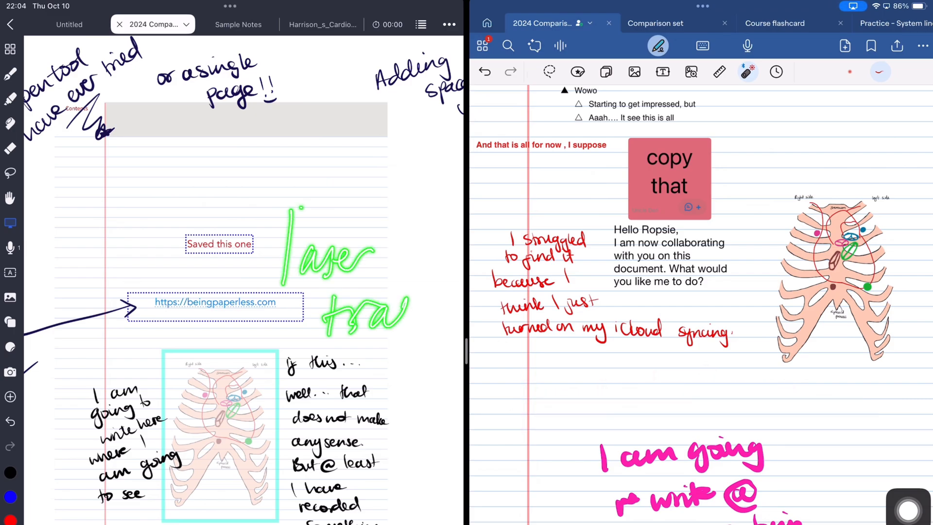
{"action": "left_click_drag", "start_coordinate": [324, 304], "coordinate": [429, 339]}
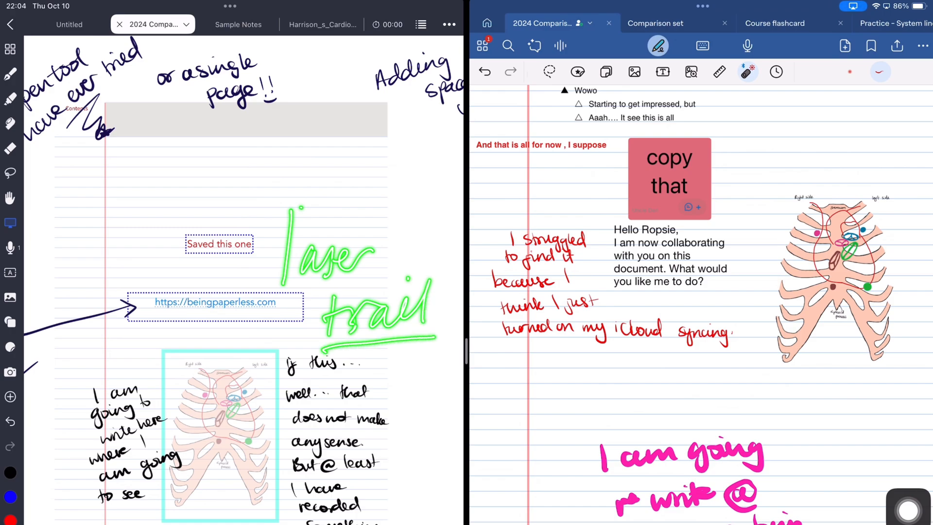